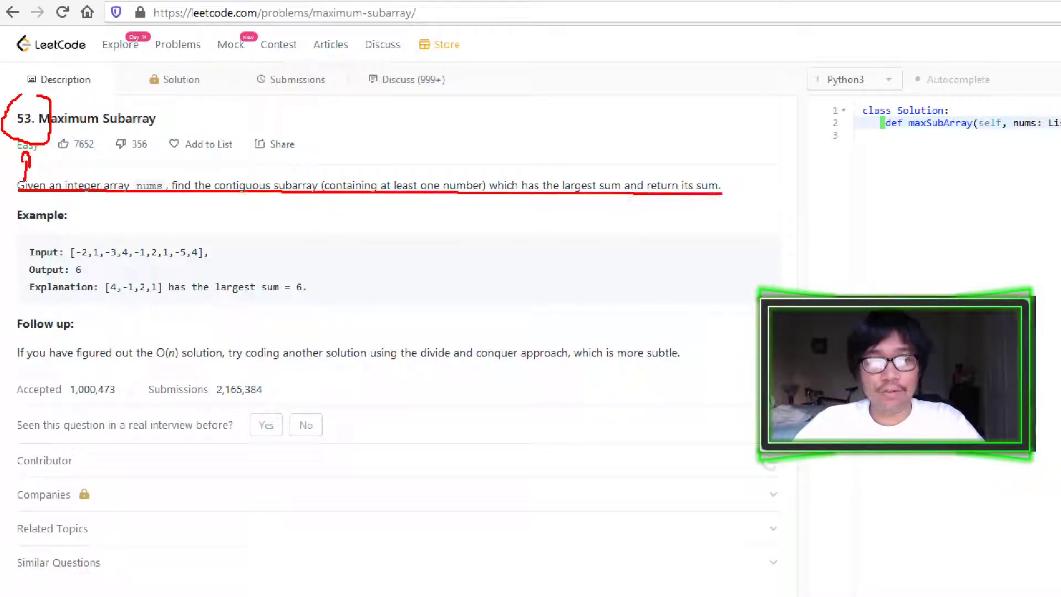
Initialise max_sum = float('-inf') and current_sum = float('-inf') inside maxSubArray.
scroll(down, 3)
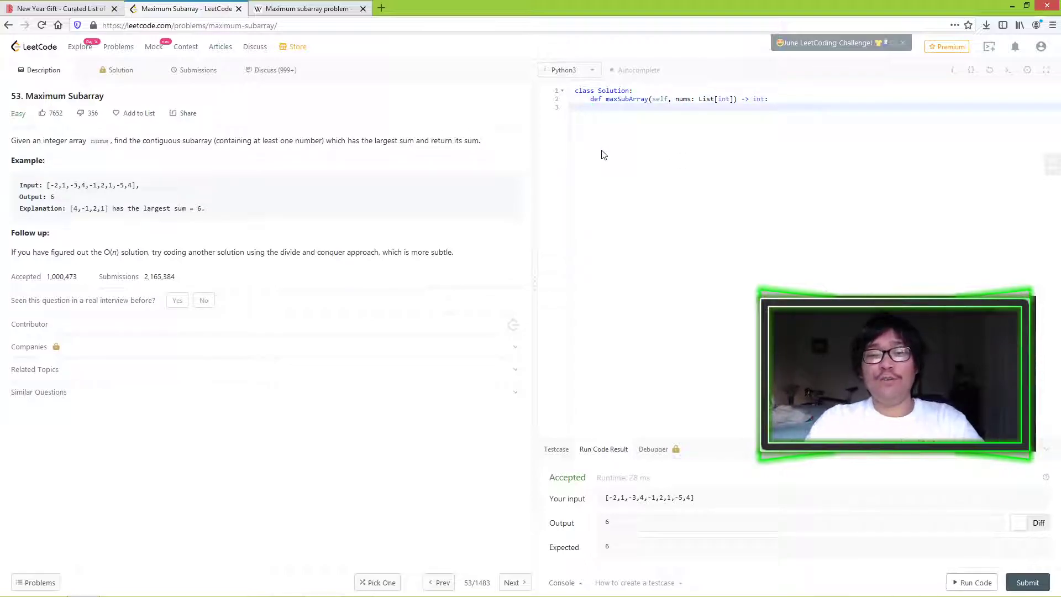
text(e)
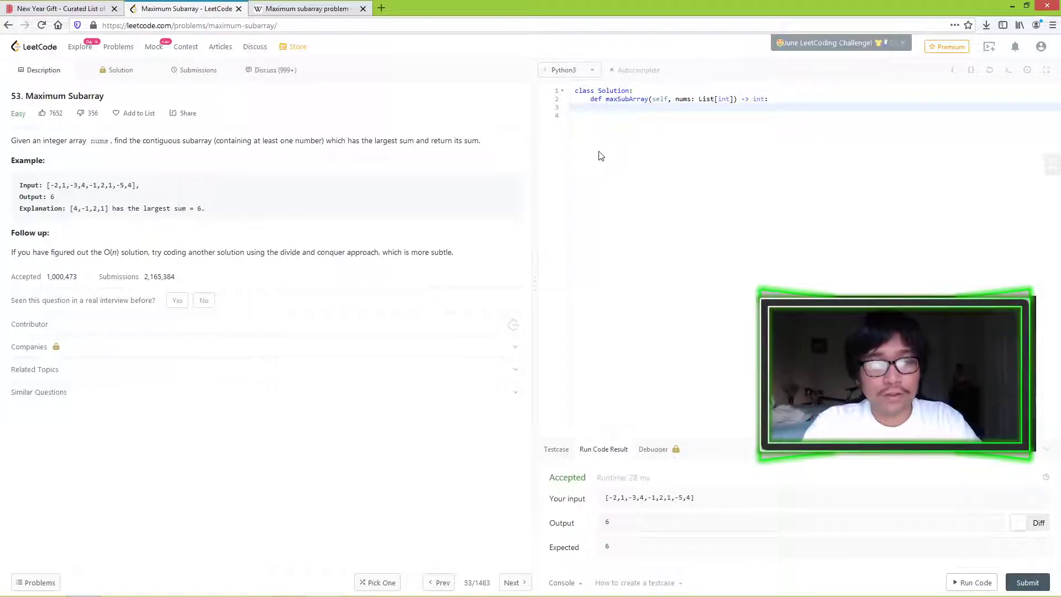
text(max)
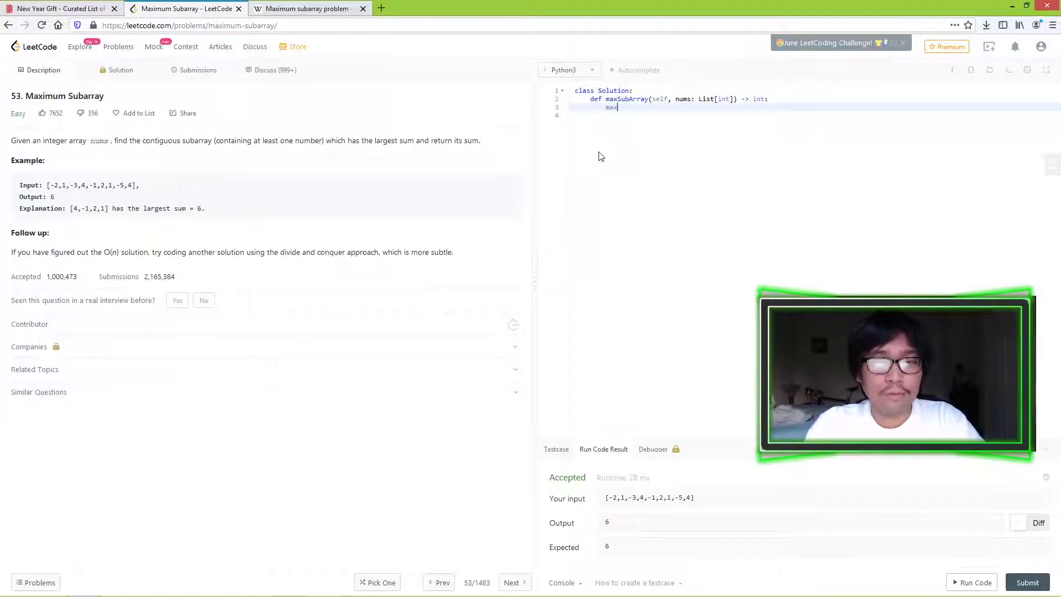
text(_sum =)
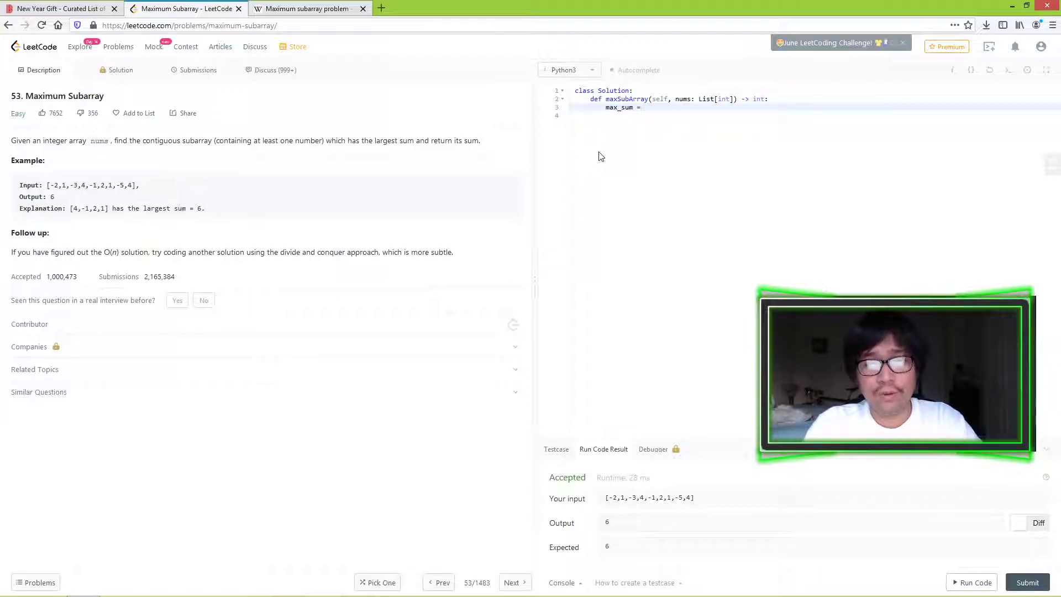
text(float('-Inf)
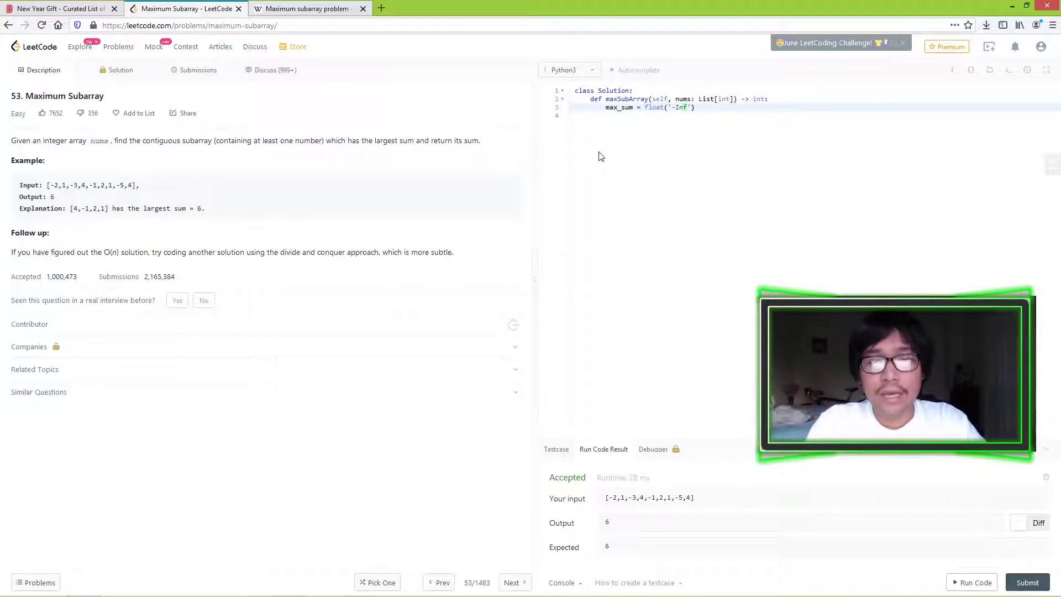
text(current_sum =)
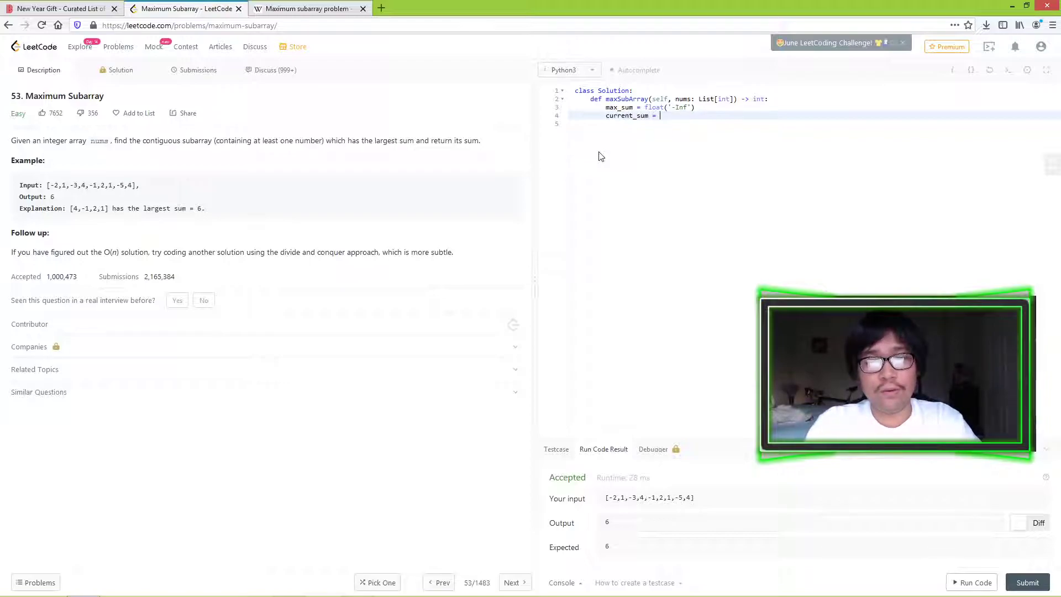
text(fl)
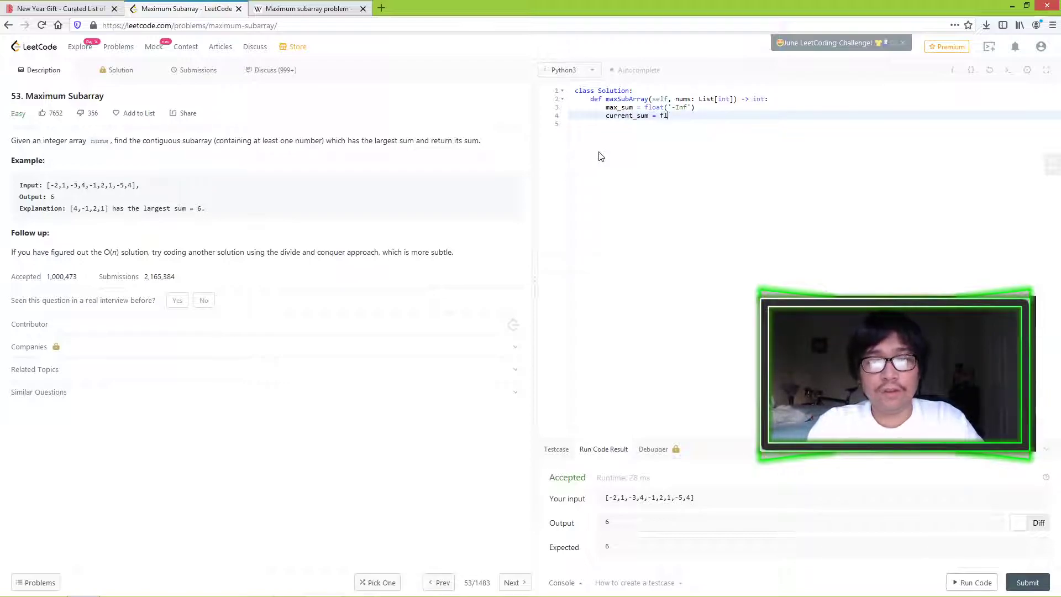
text(oat(''))
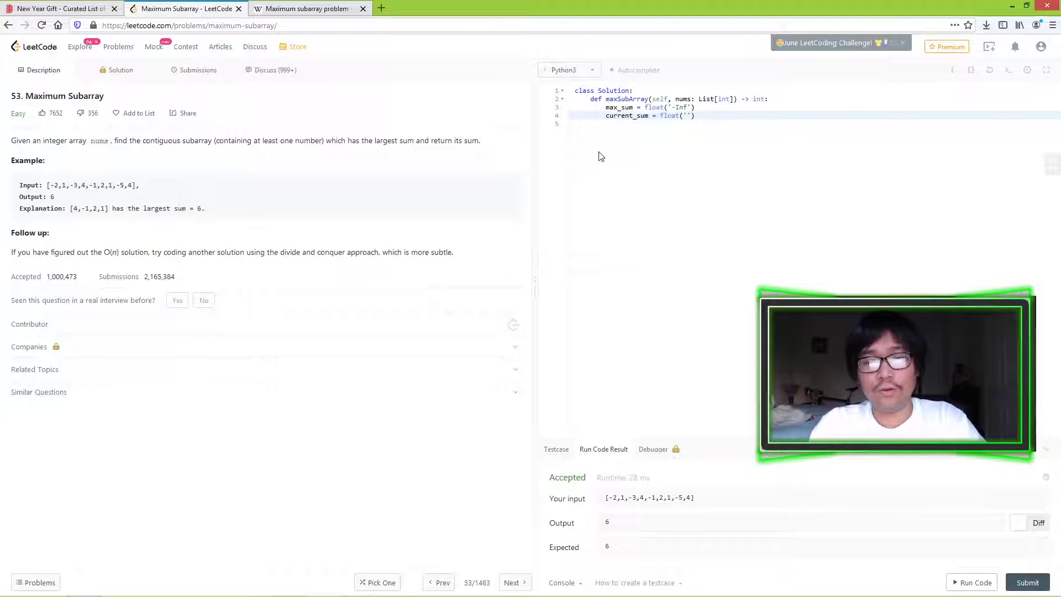
text(-i)
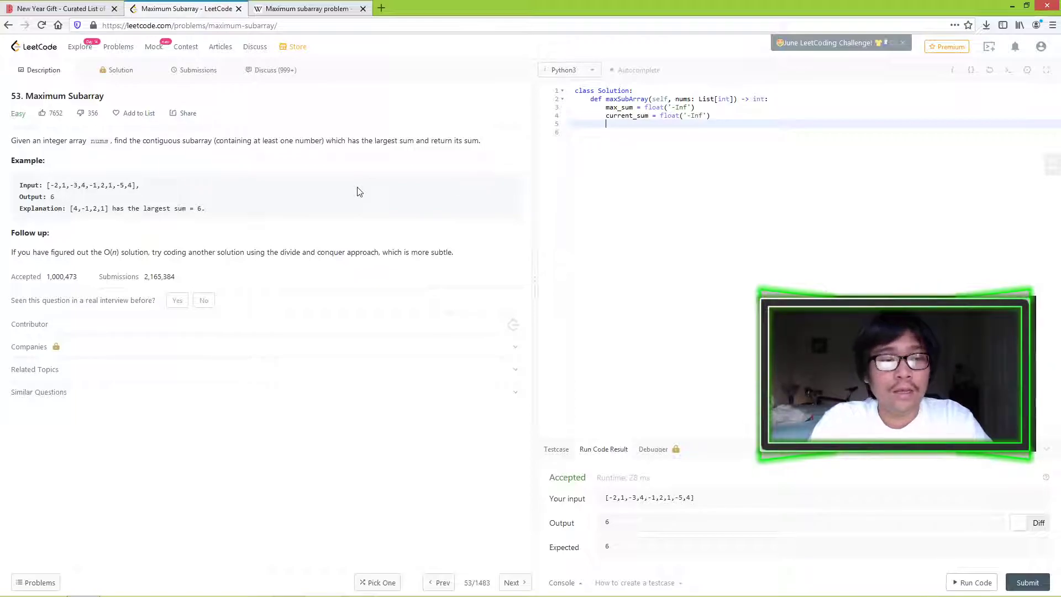
Write for i in range(len(nums)) setting current_sum = nums[i].
text(for)
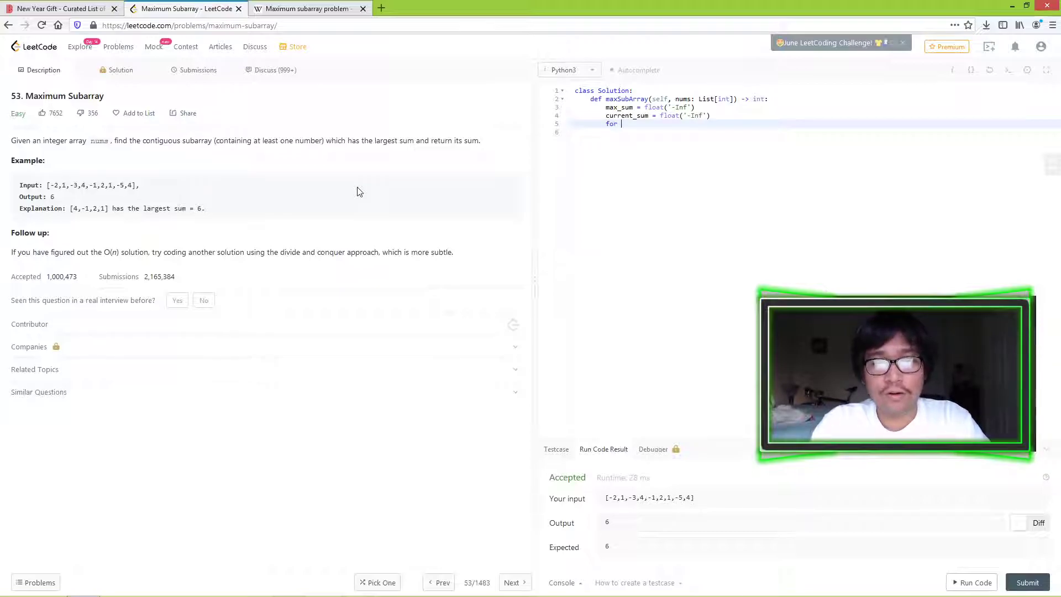
text(i in range())
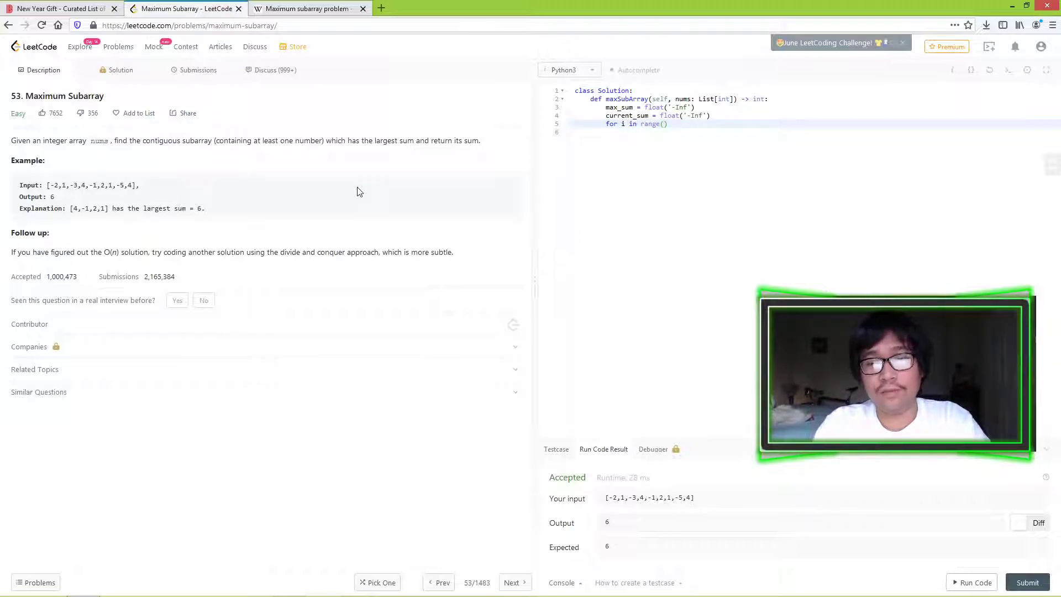
text(len(nums)
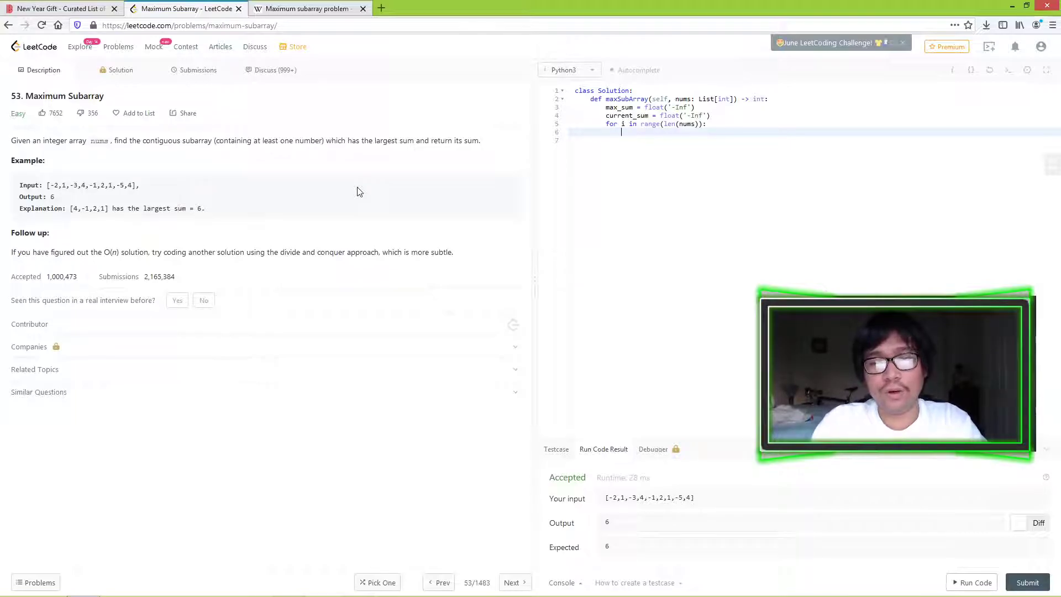
text(c)
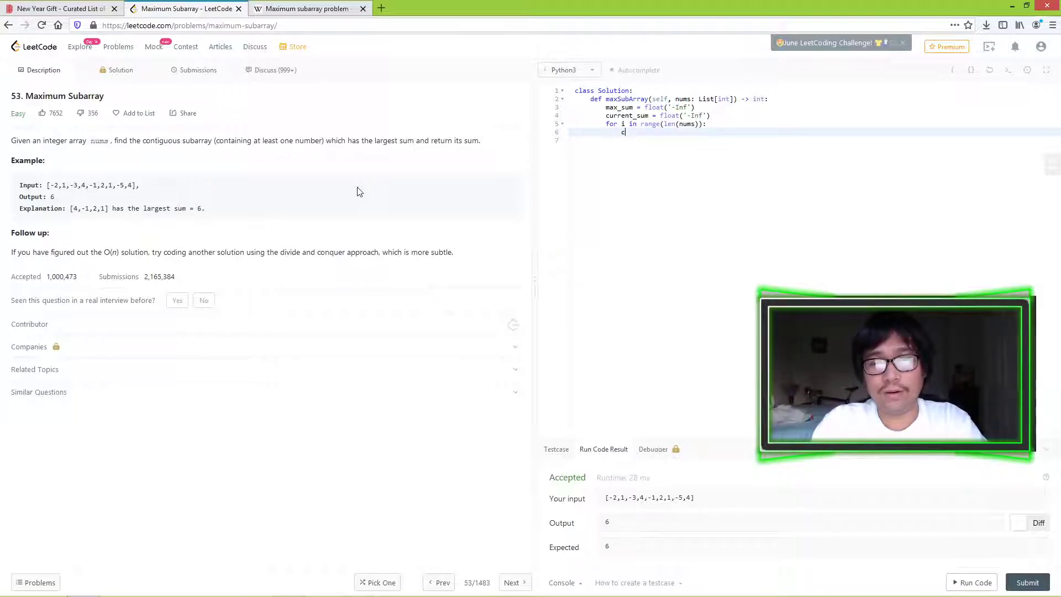
text(urrent_sum)
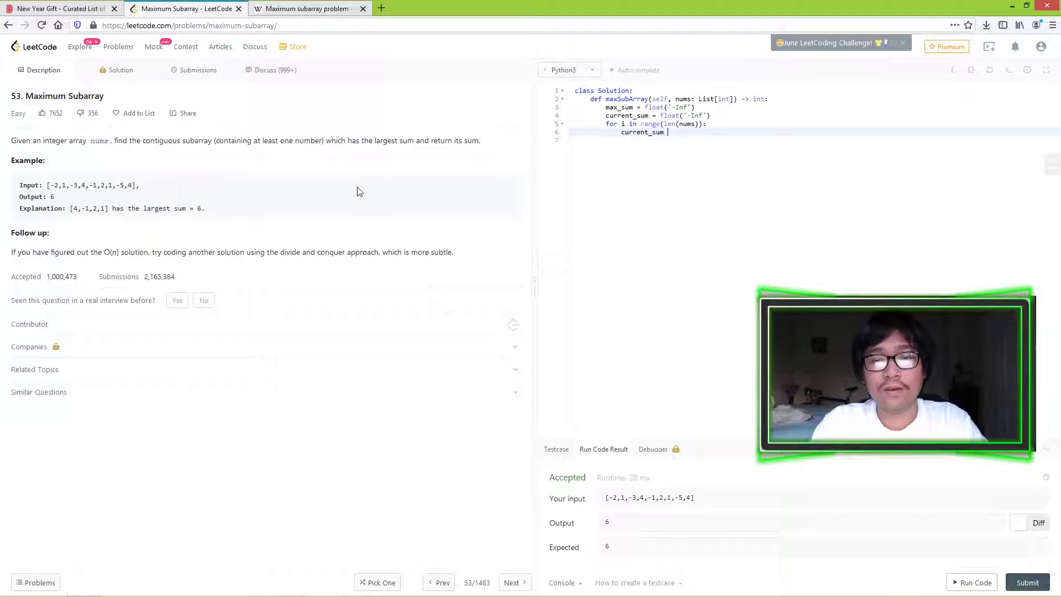
text(=)
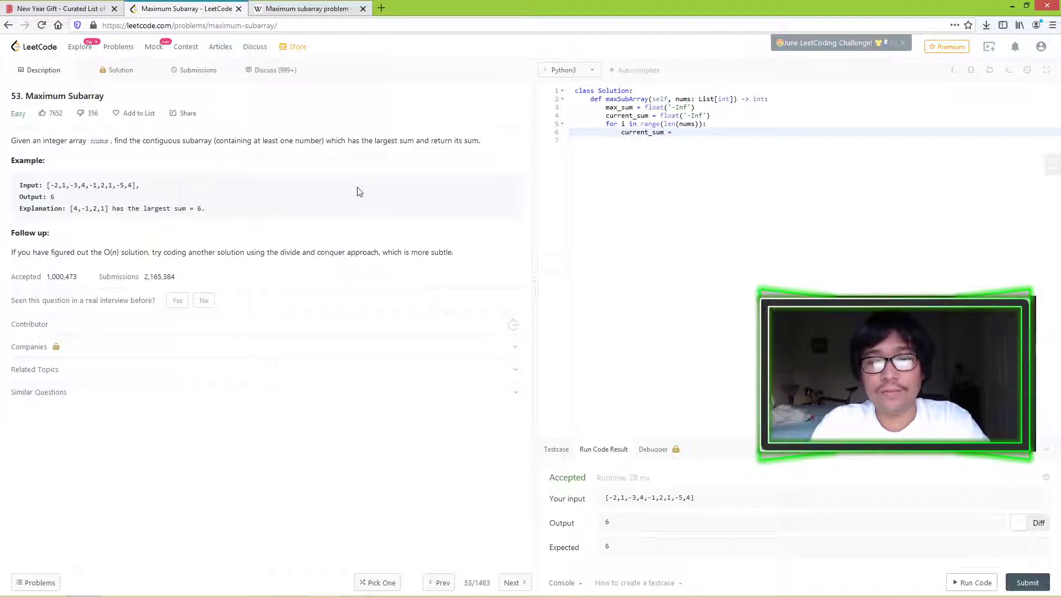
text(nums[i])
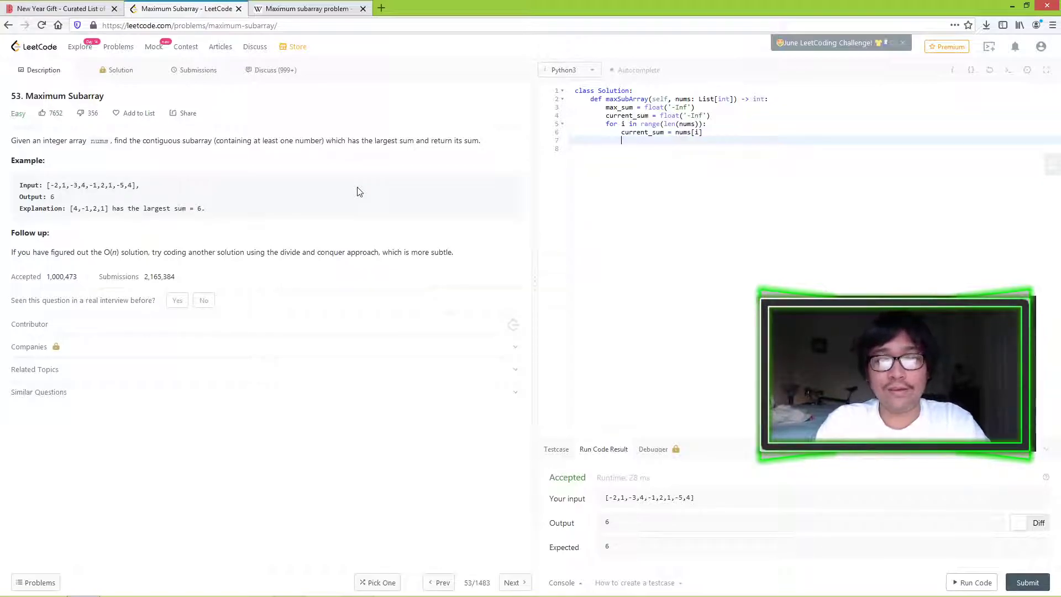
Add if current_sum > max_sum: max_sum = current_sum, then return max_sum.
text(if current_sum >)
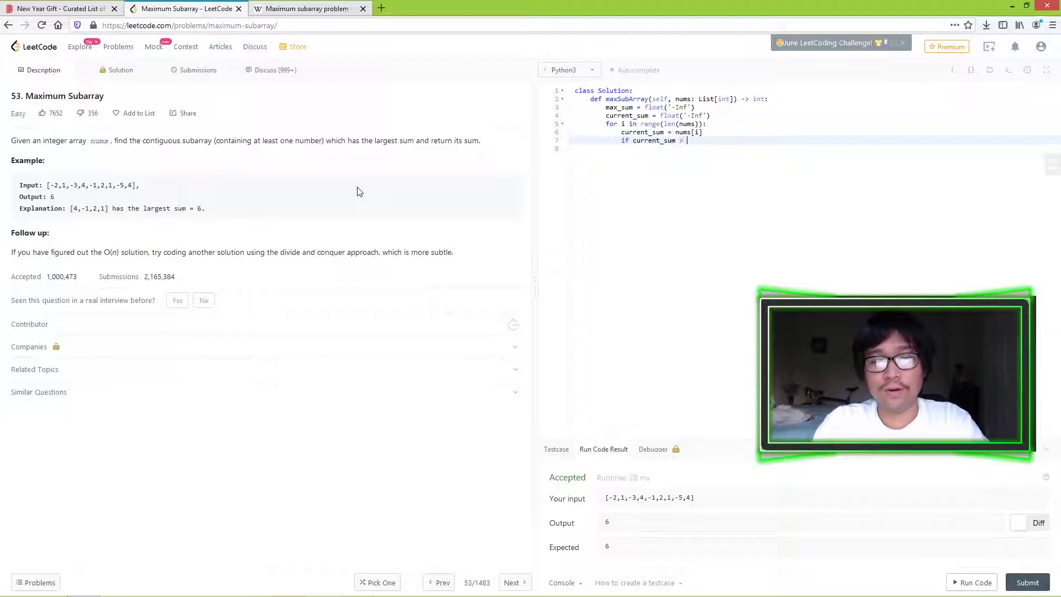
text(max_sum:)
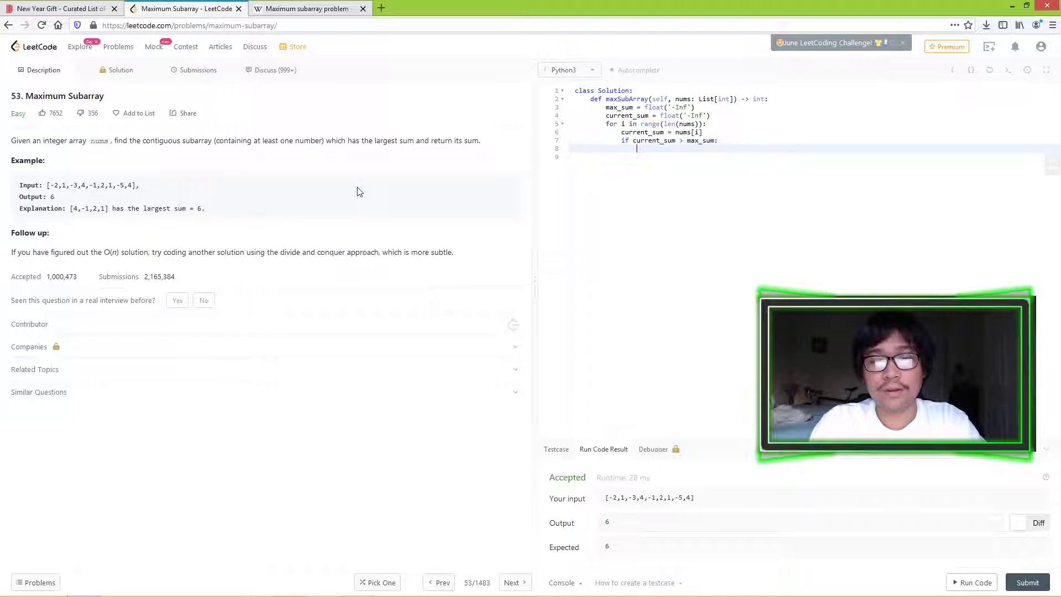
text(max_sum)
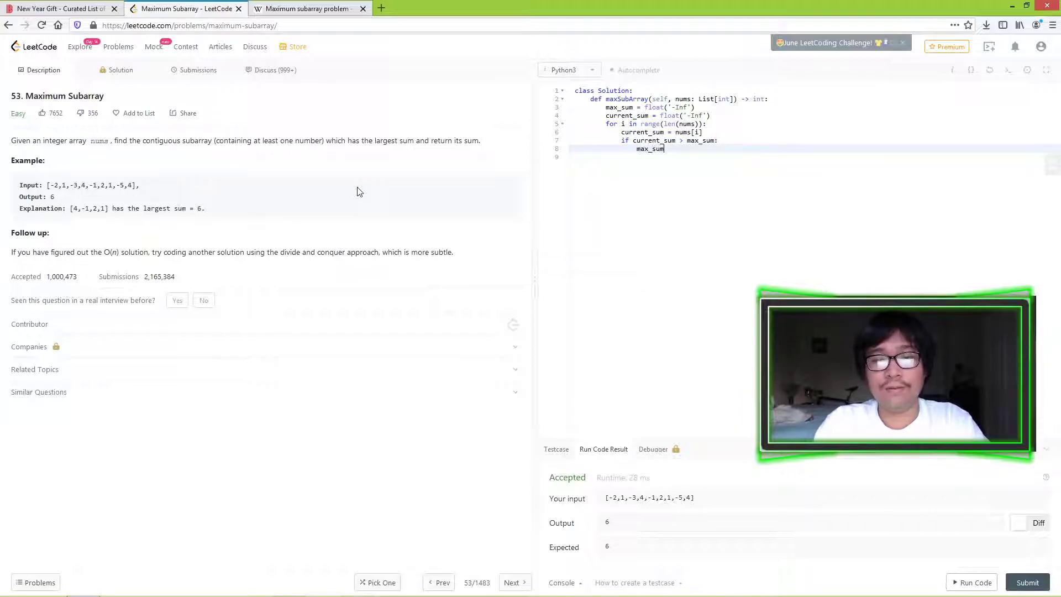
text(= current)
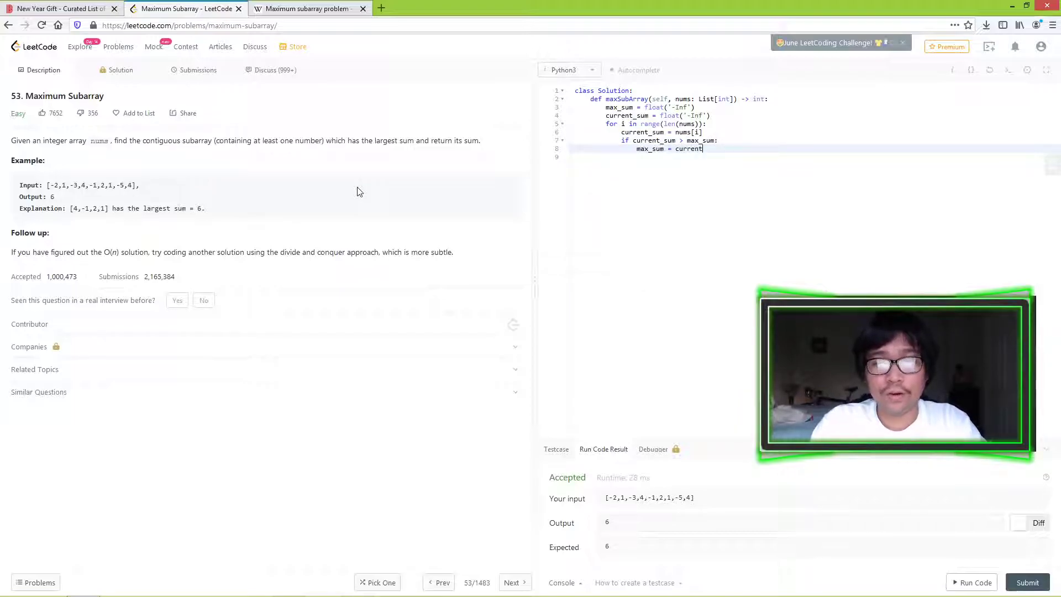
key(Enter)
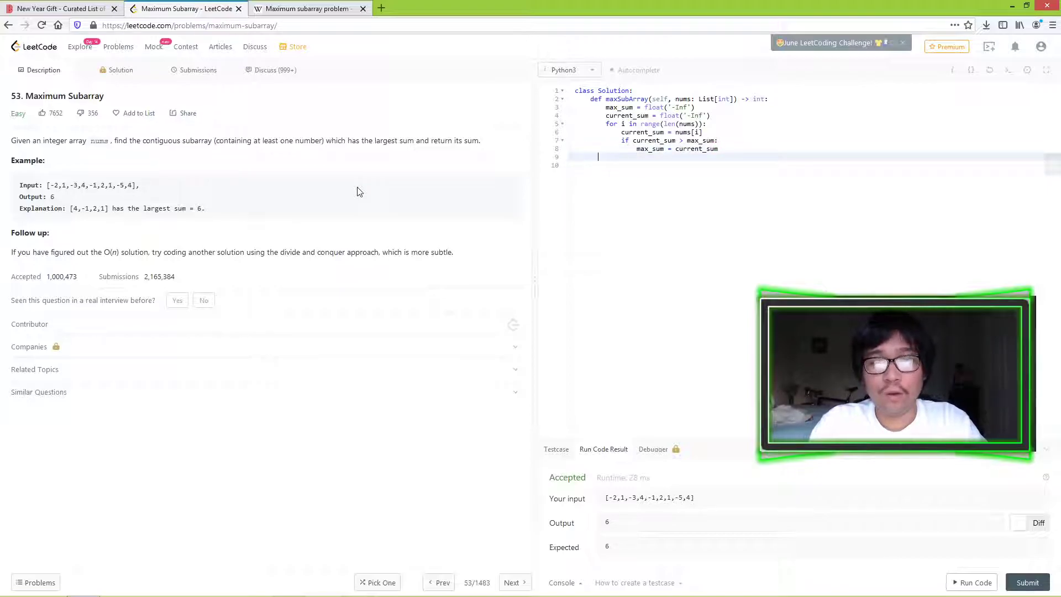
text(return max_sum)
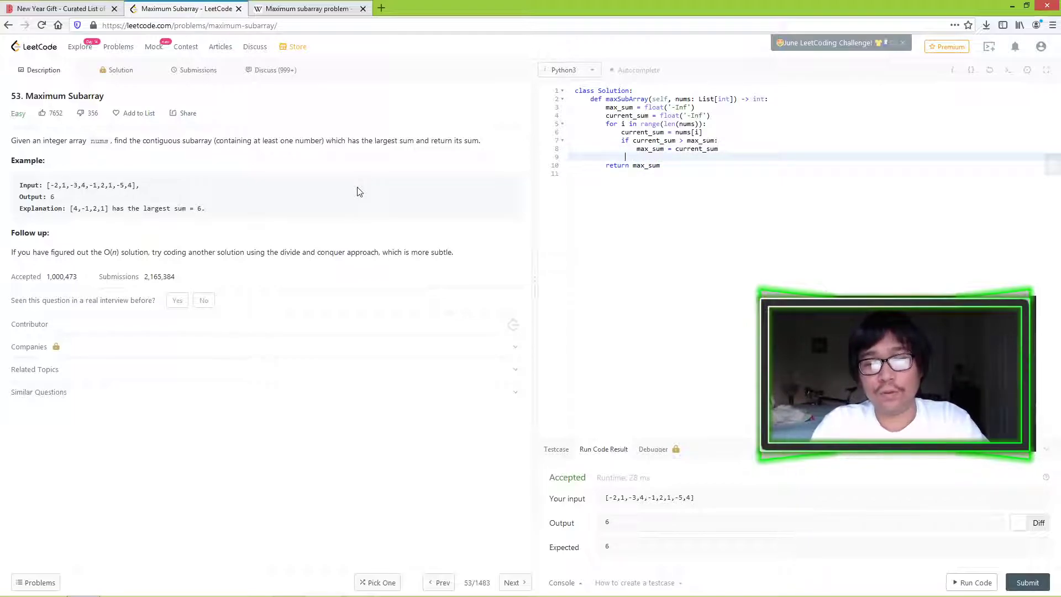
Add inner loop for j in range(i+1, len(nums)) with current_sum += nums[j] and the max_sum update.
text(for j in range(i)
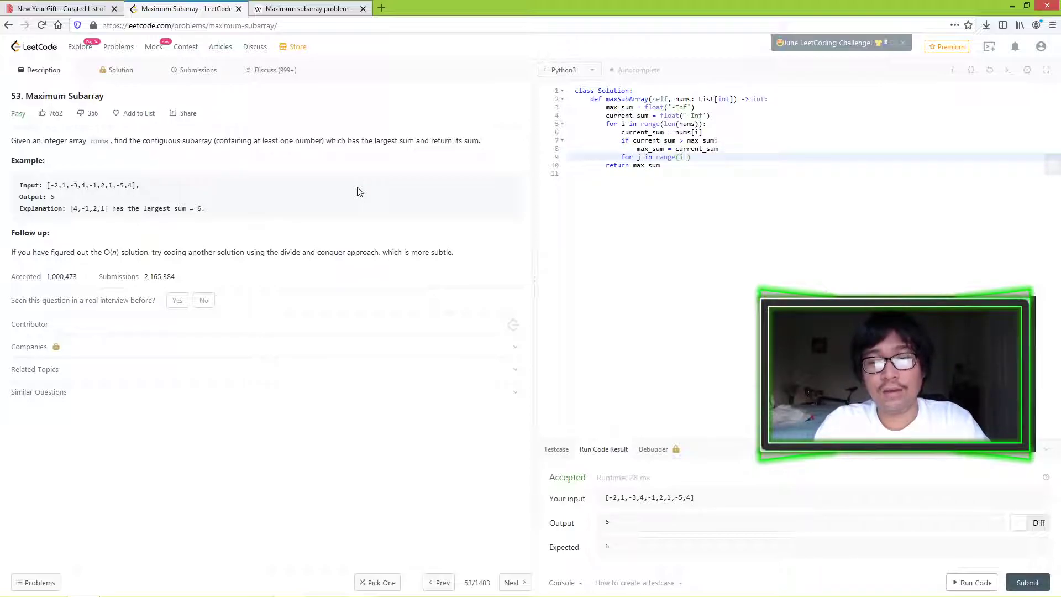
text(+ 1, len(nums)
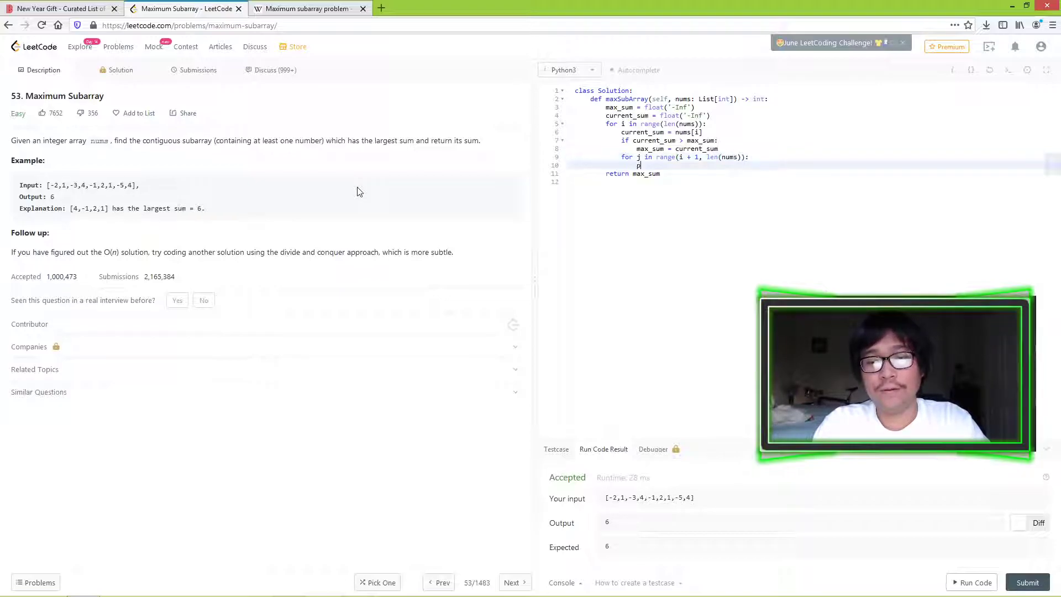
text(ass)
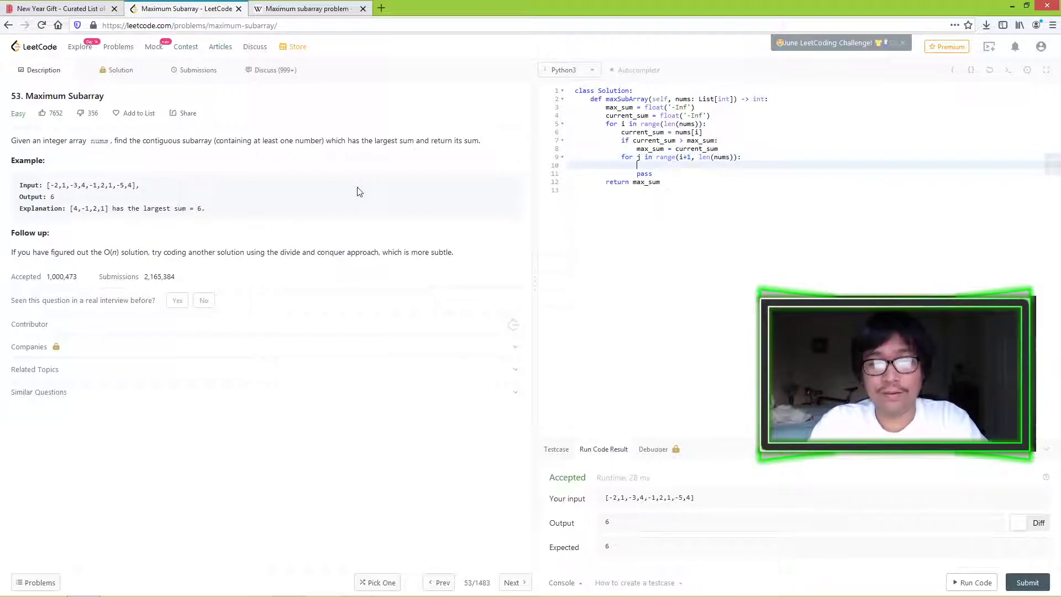
text(current_)
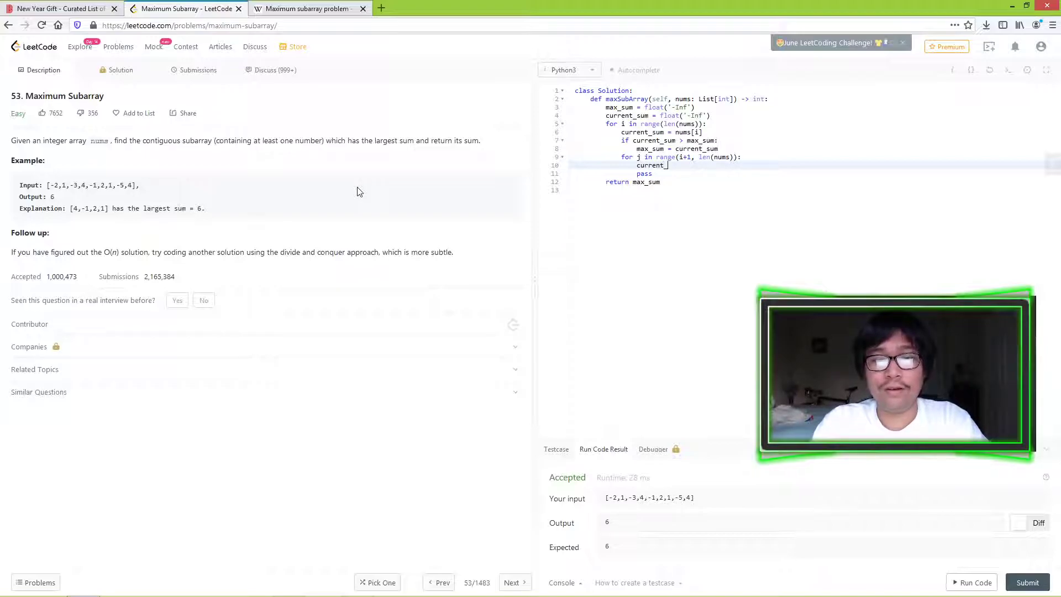
text(+=)
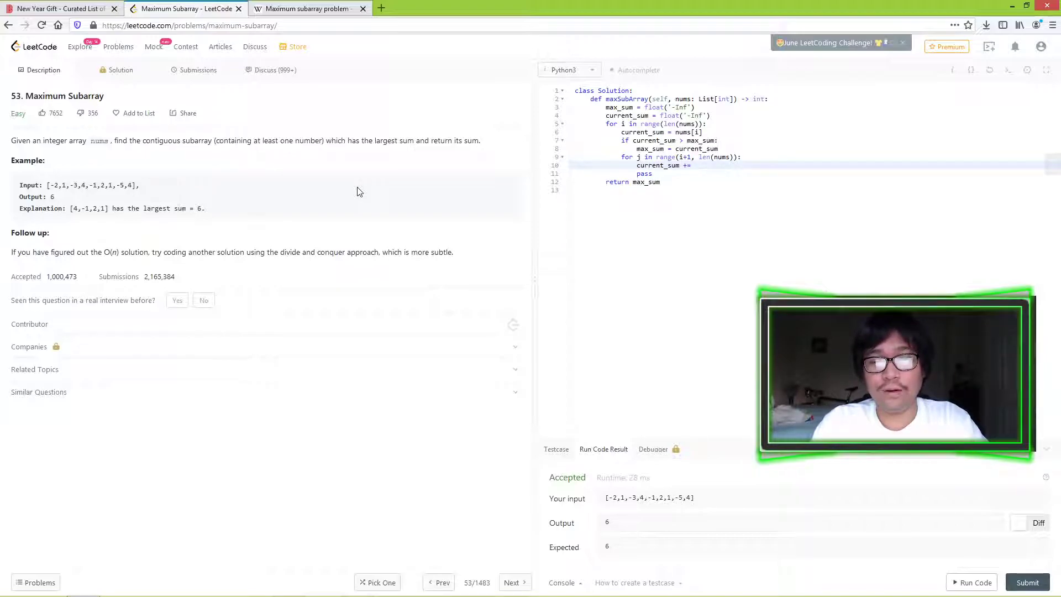
text(nums[])
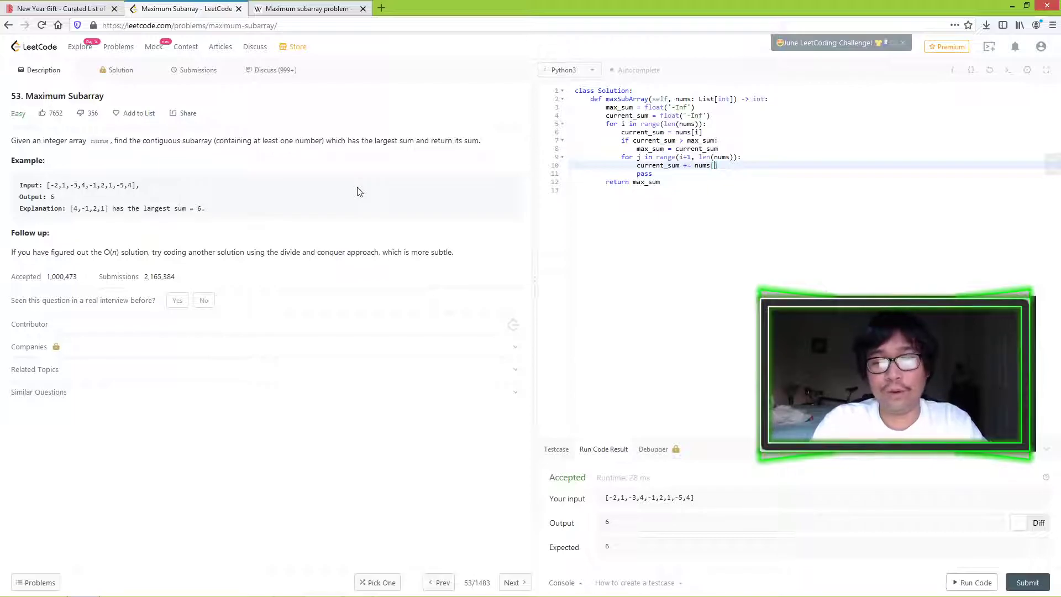
text(j])
click(844, 173)
text(if current_sum > max_sum:)
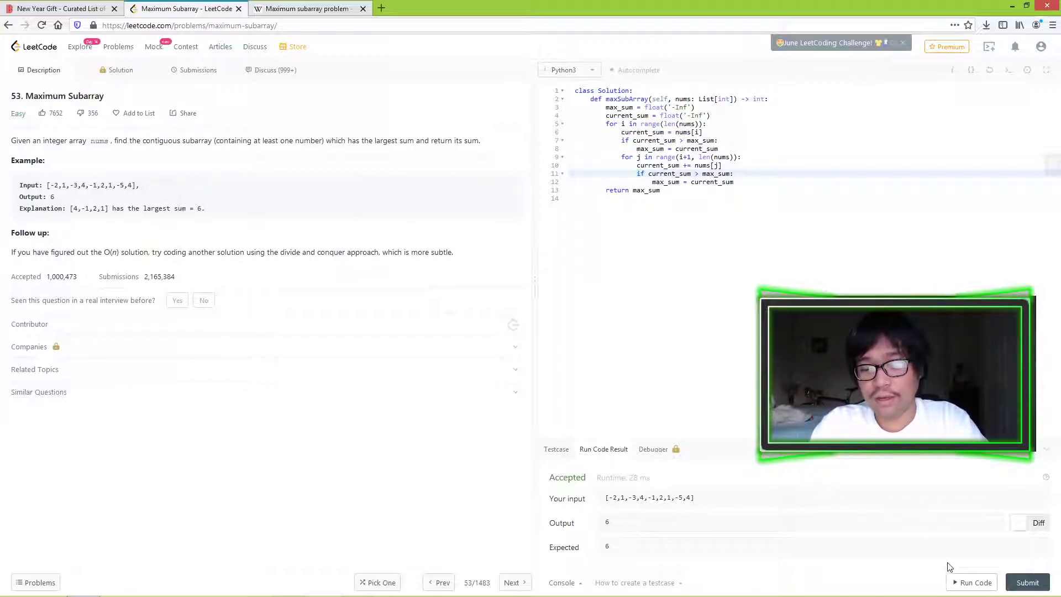
Run the nested-loop solution, see Time Limit Exceeded, and go back to the problem description.
click(975, 582)
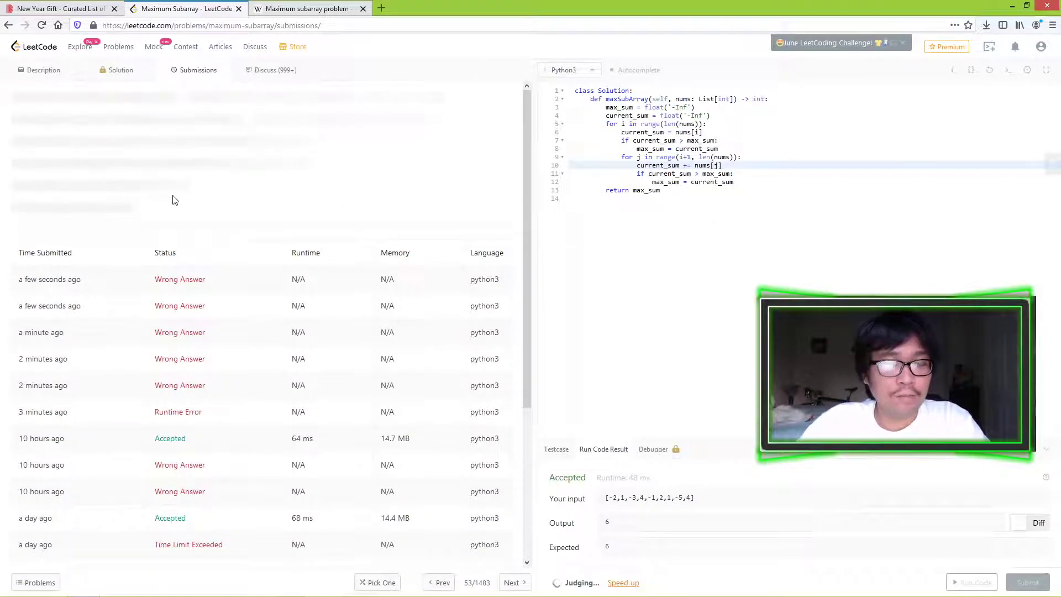
mouse_move(123, 261)
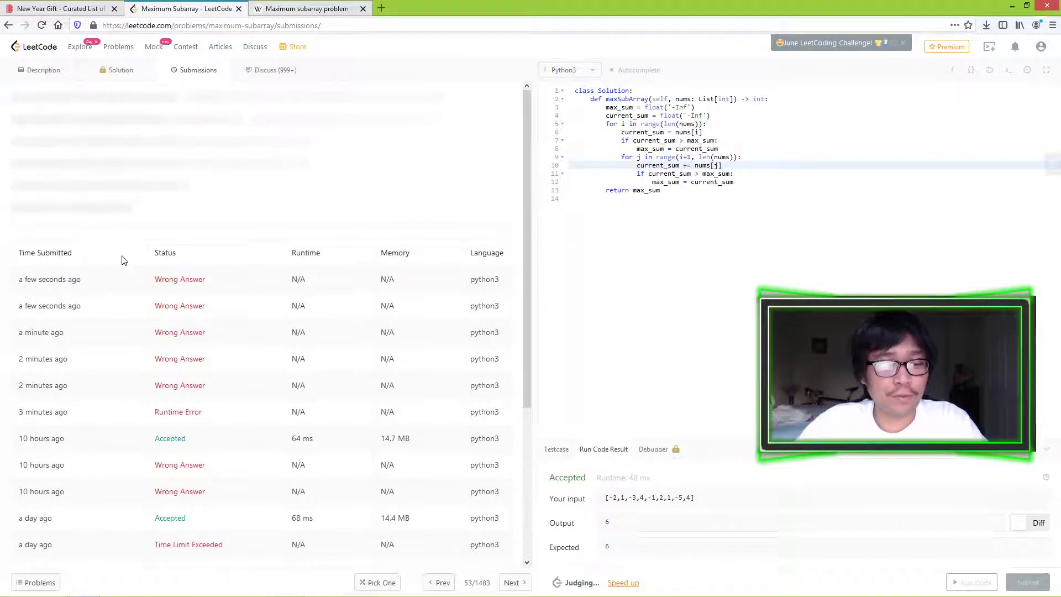
mouse_move(428, 236)
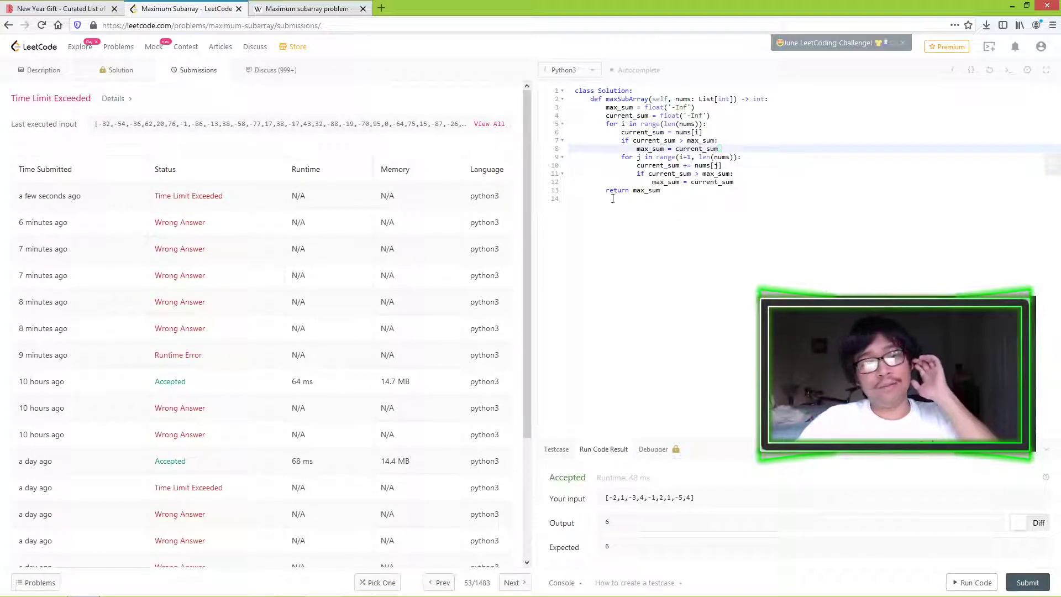
double_click(188, 196)
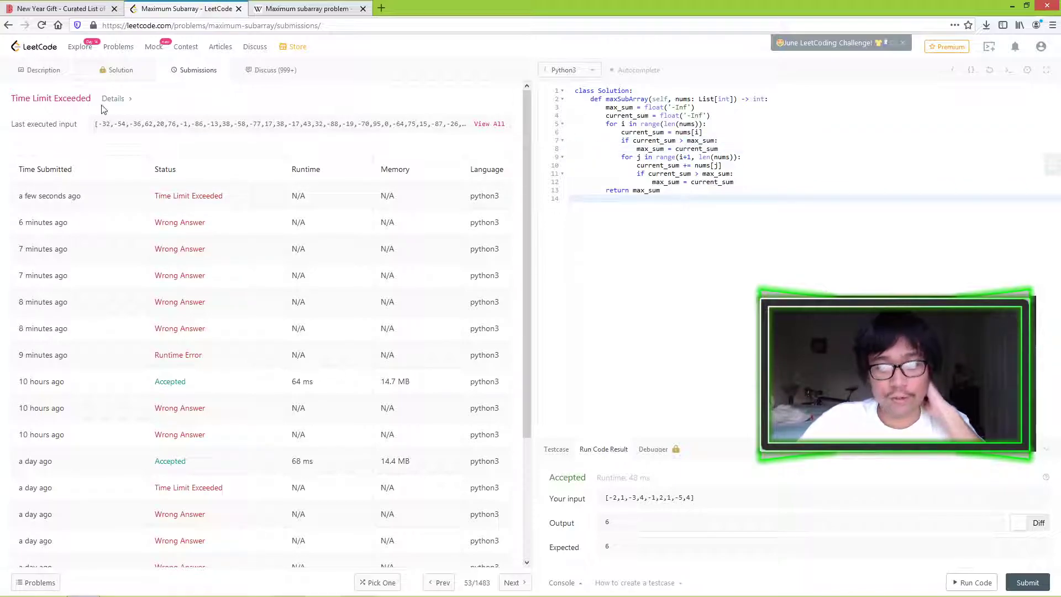
click(43, 69)
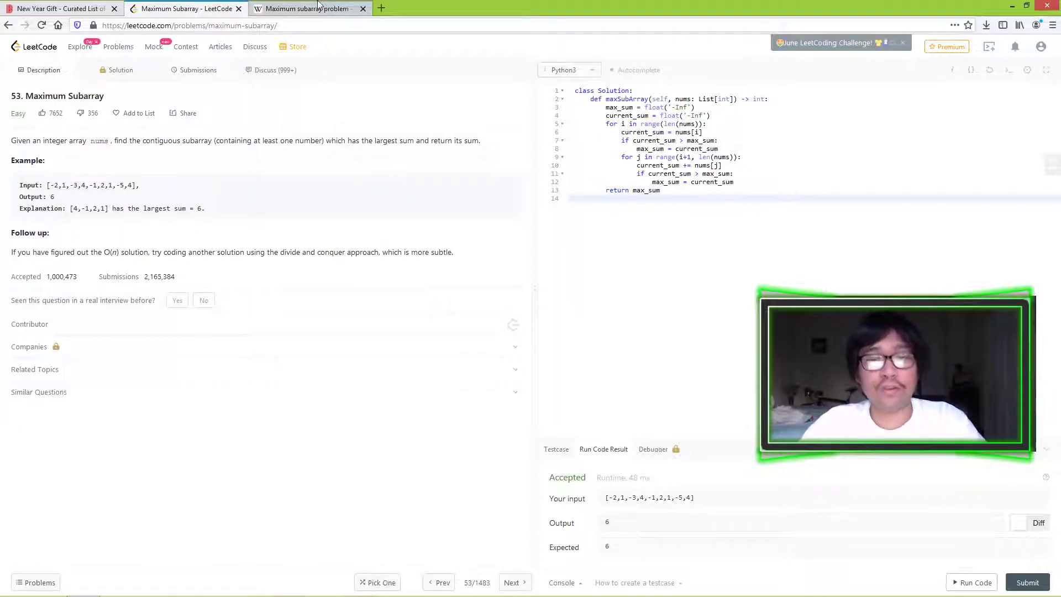
Browse the Wikipedia Maximum subarray problem article looking for the Kadane mentions.
click(308, 8)
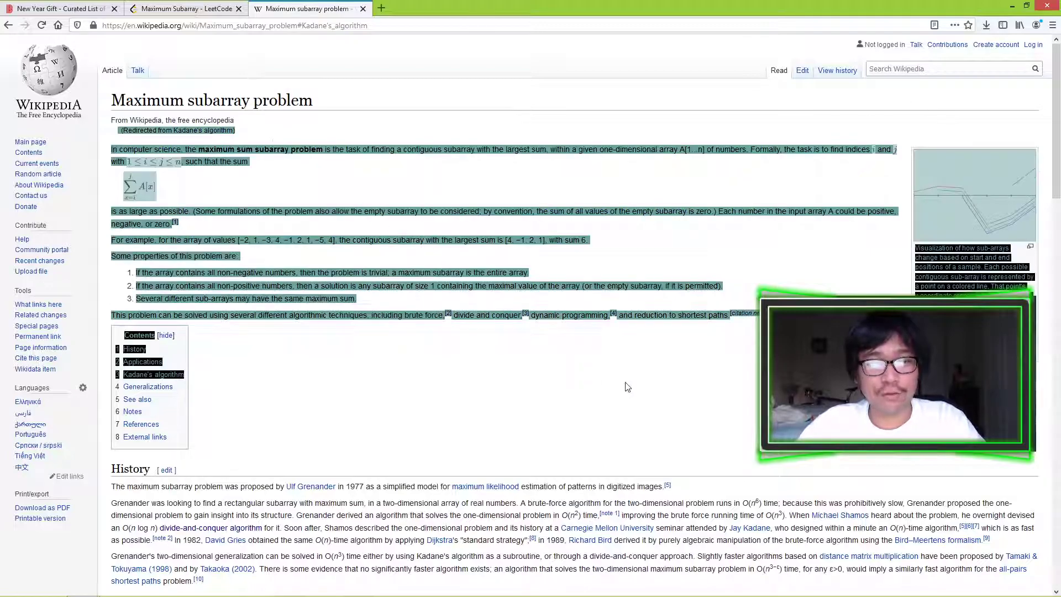
scroll(down, 3)
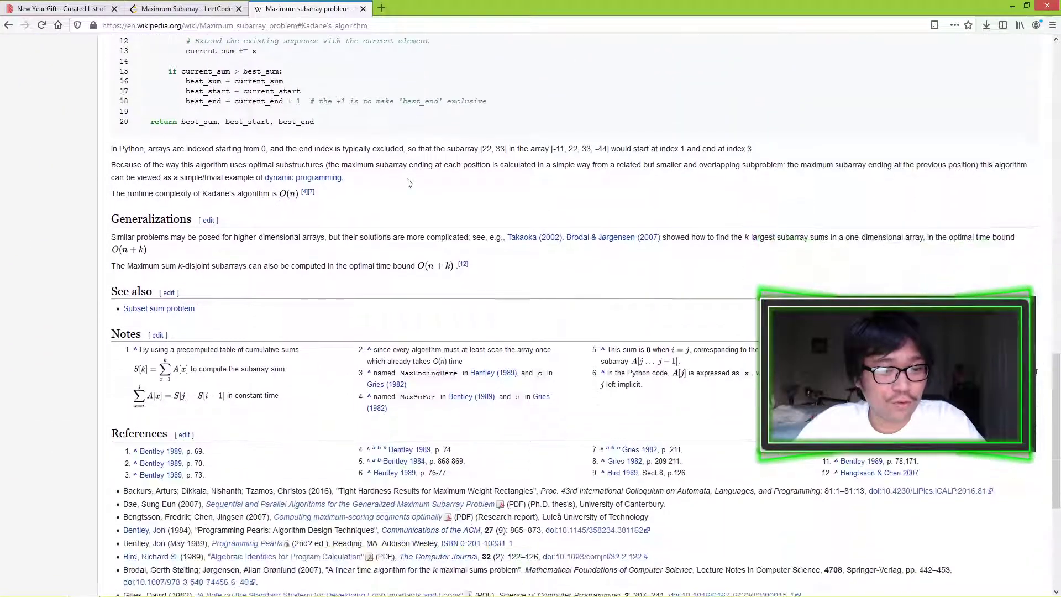
scroll(up, 3)
text(kadane)
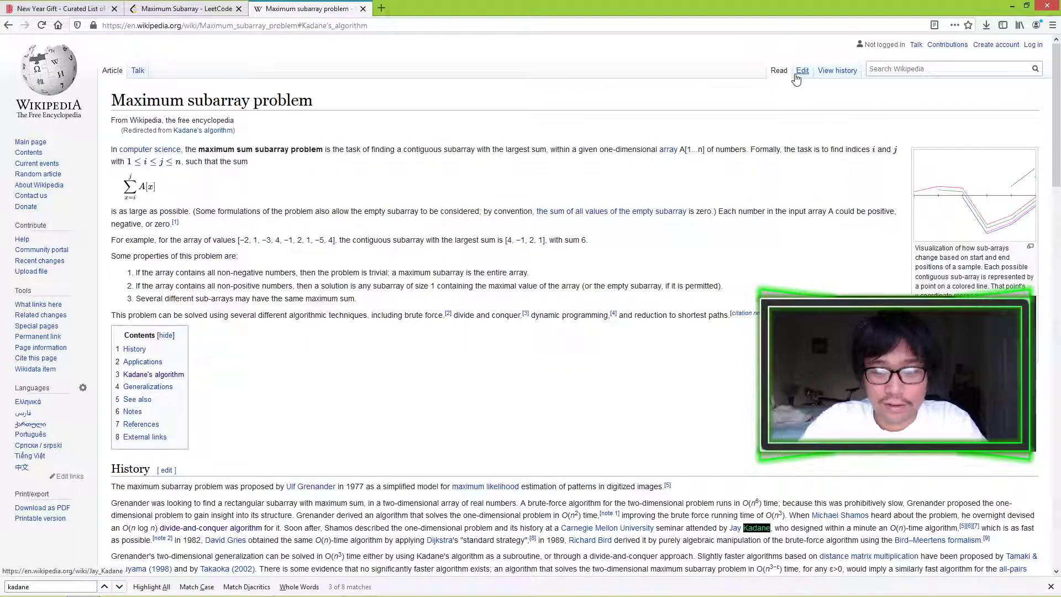
scroll(down, 3)
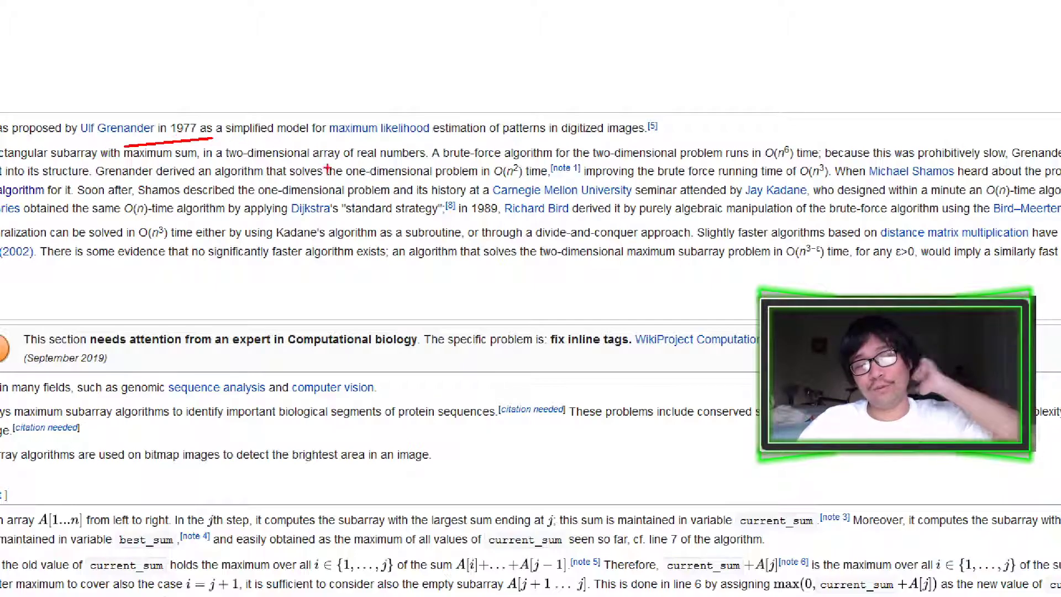
Scroll through the History section on Grenander and Kadane toward the Jay Kadane link.
scroll(down, 3)
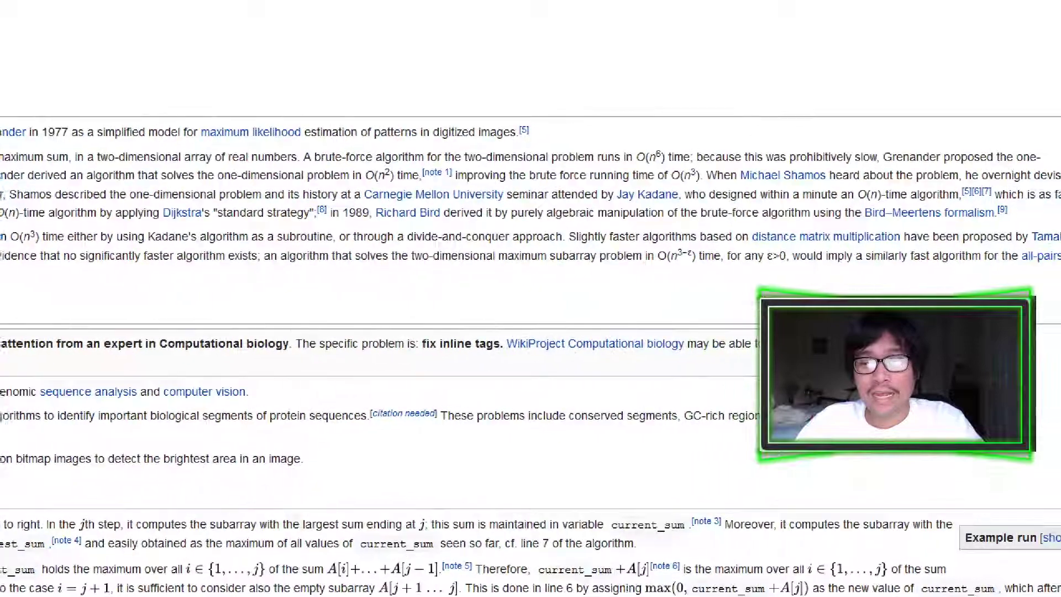
scroll(down, 3)
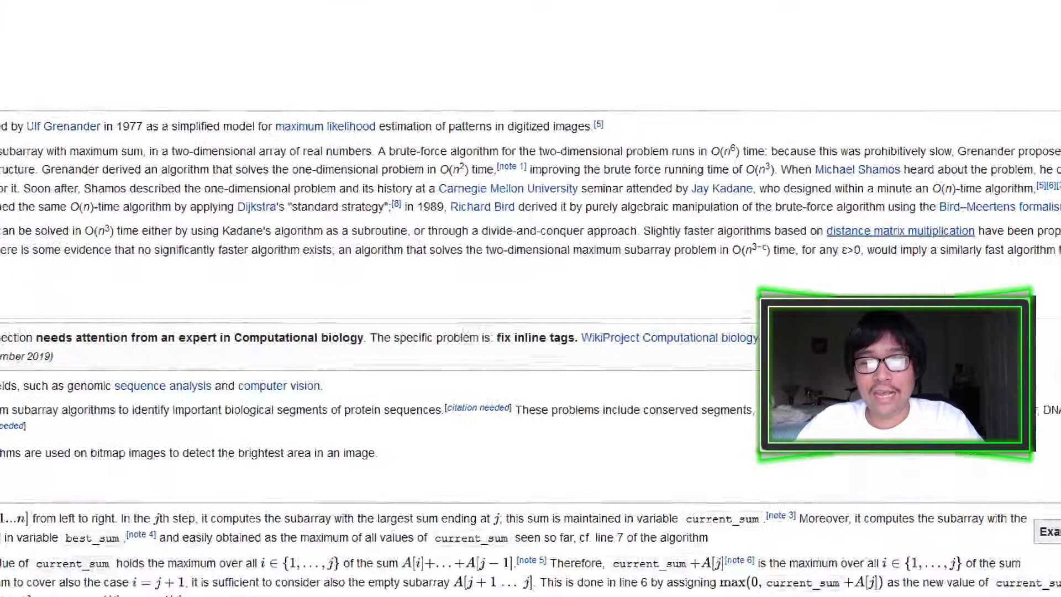
scroll(down, 3)
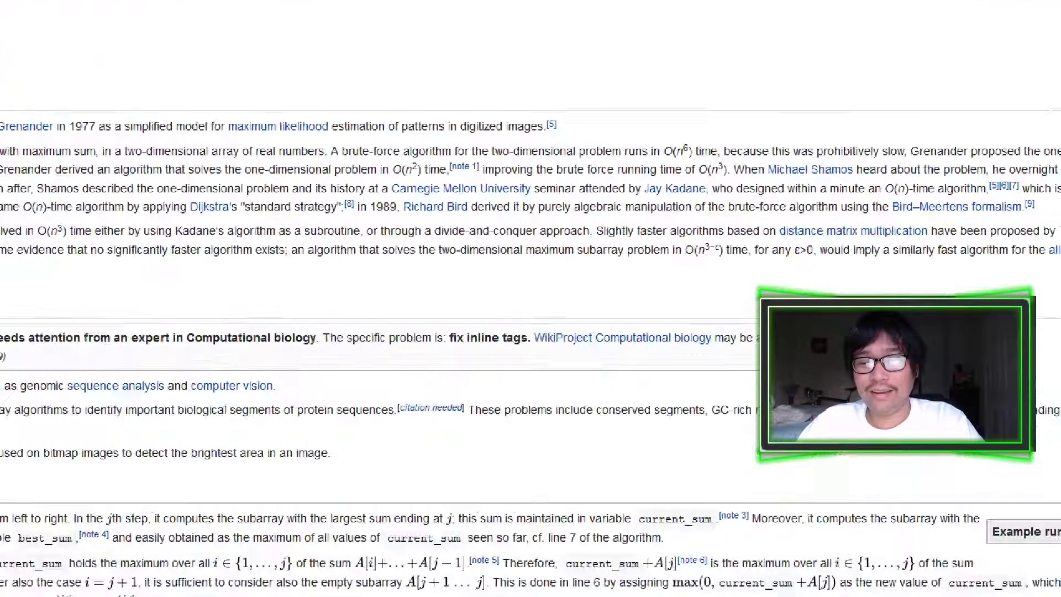
scroll(down, 3)
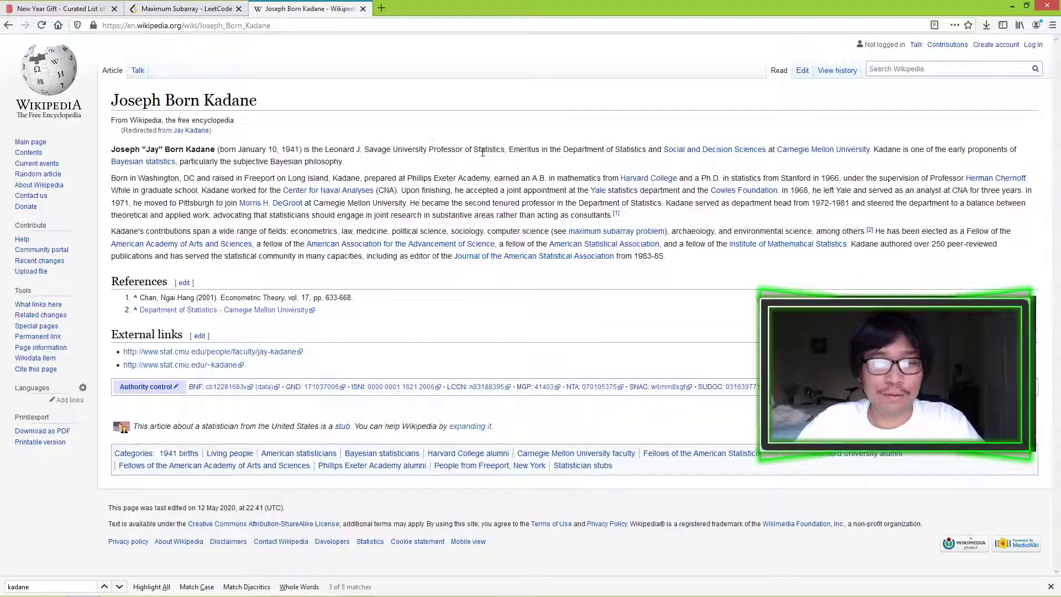
Go back to the Maximum subarray article and scroll to the Kadane's algorithm Python code.
click(617, 231)
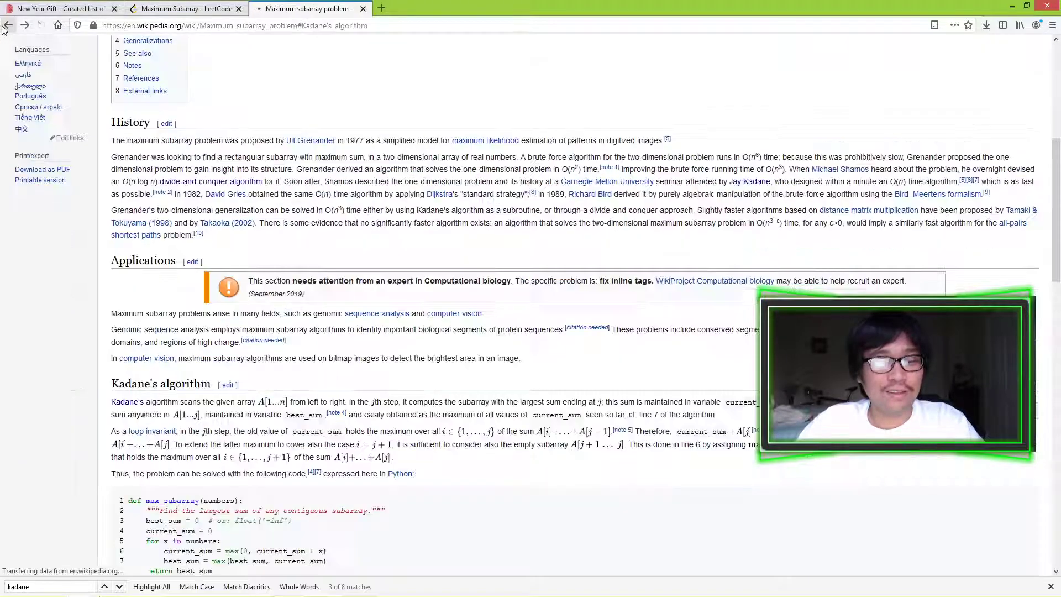
scroll(down, 3)
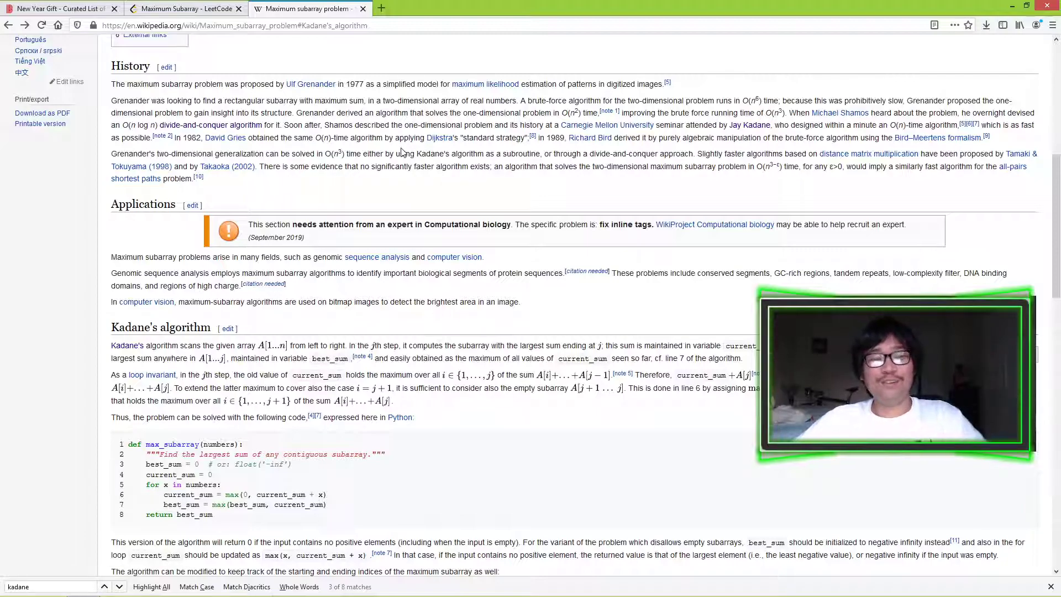
scroll(down, 3)
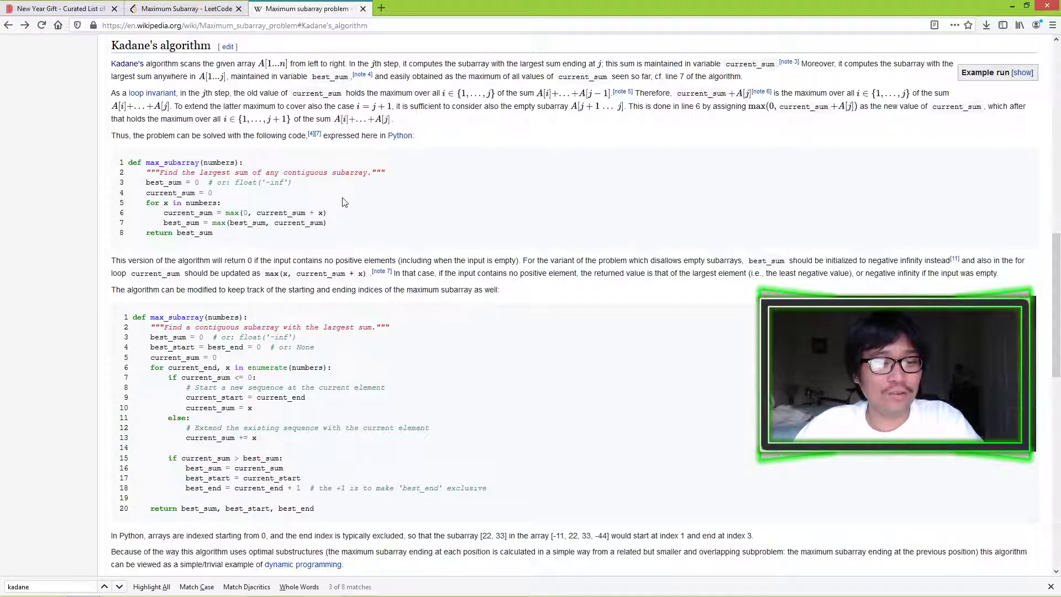
Flip between the Wikipedia code and LeetCode, ending on the nested-loop solution.
click(186, 8)
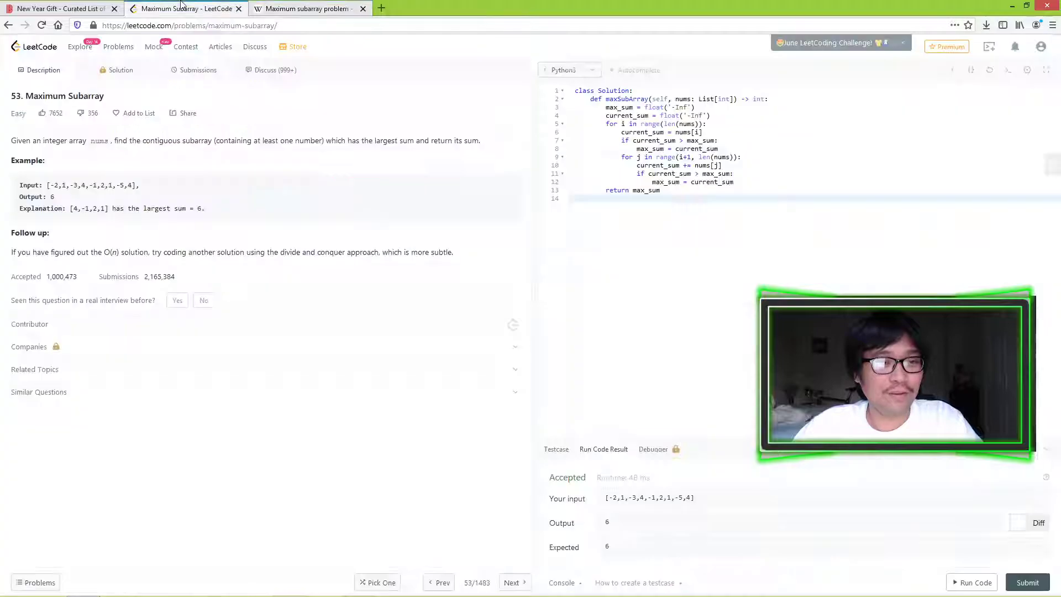
click(308, 8)
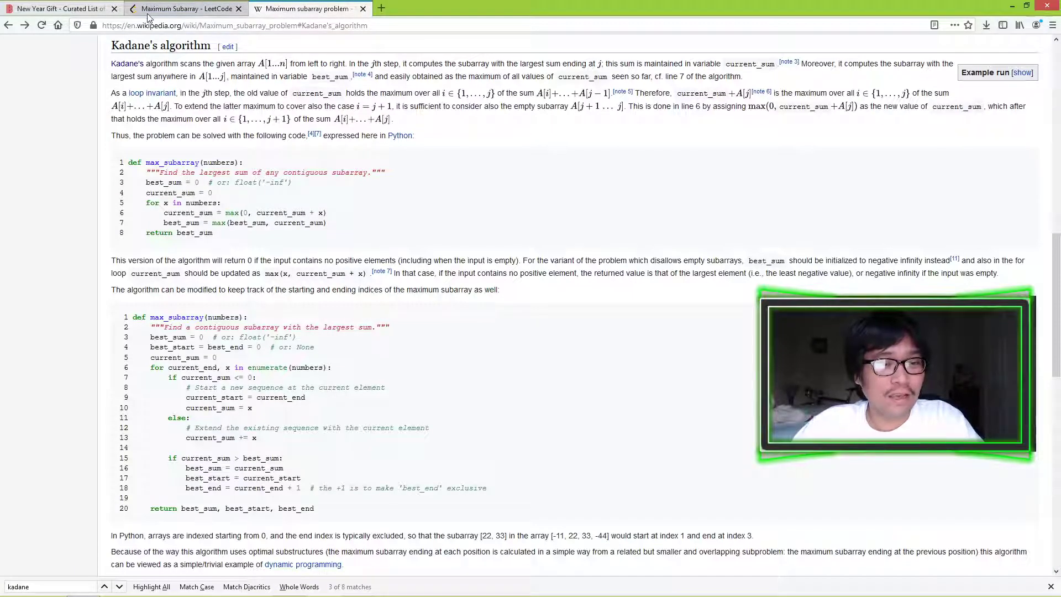
click(185, 9)
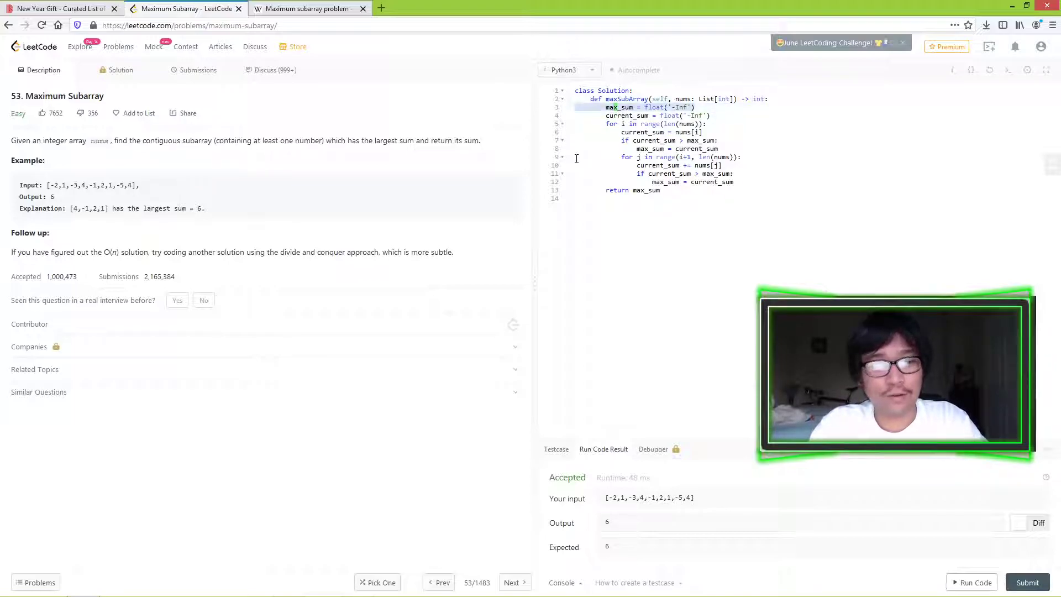
Replace the inner loop with current_sum = max(nums[i], current_sum + nums[i]) and submit, accepted at 76 ms.
drag(607, 107, 734, 182)
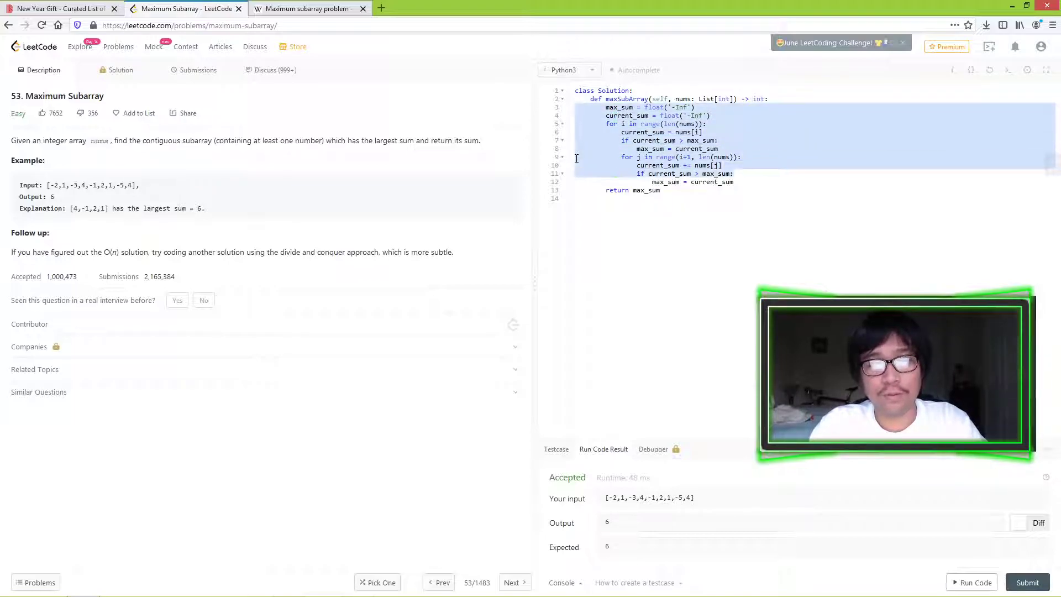
click(612, 123)
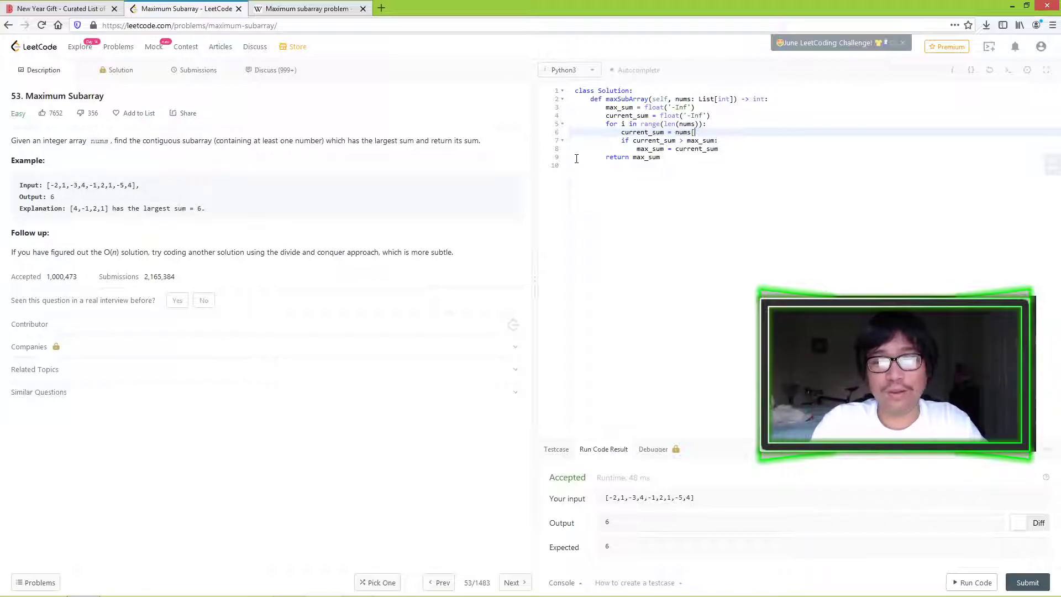
text(max()
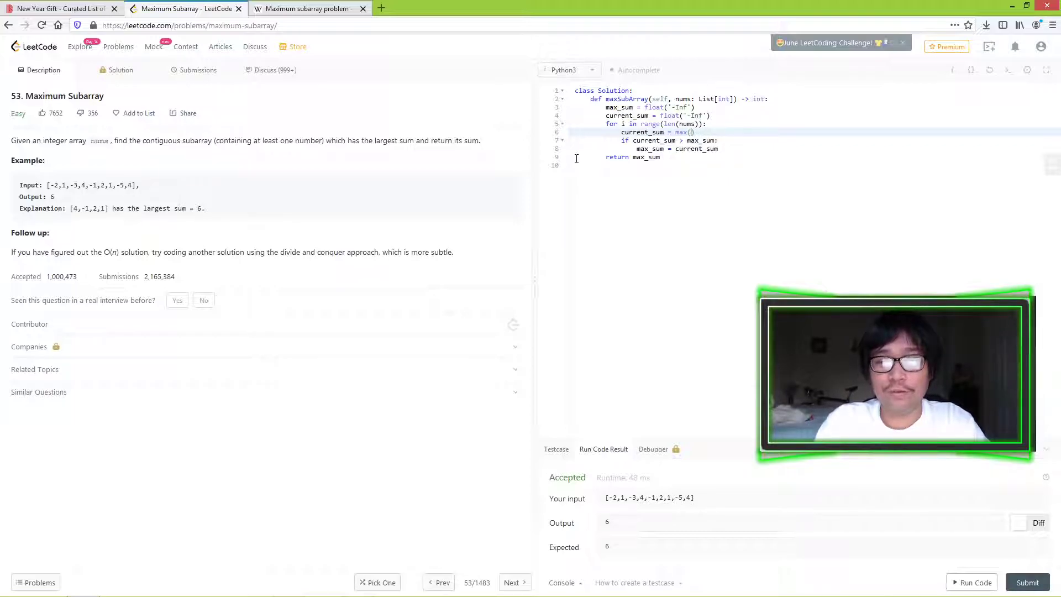
text(nums[i])
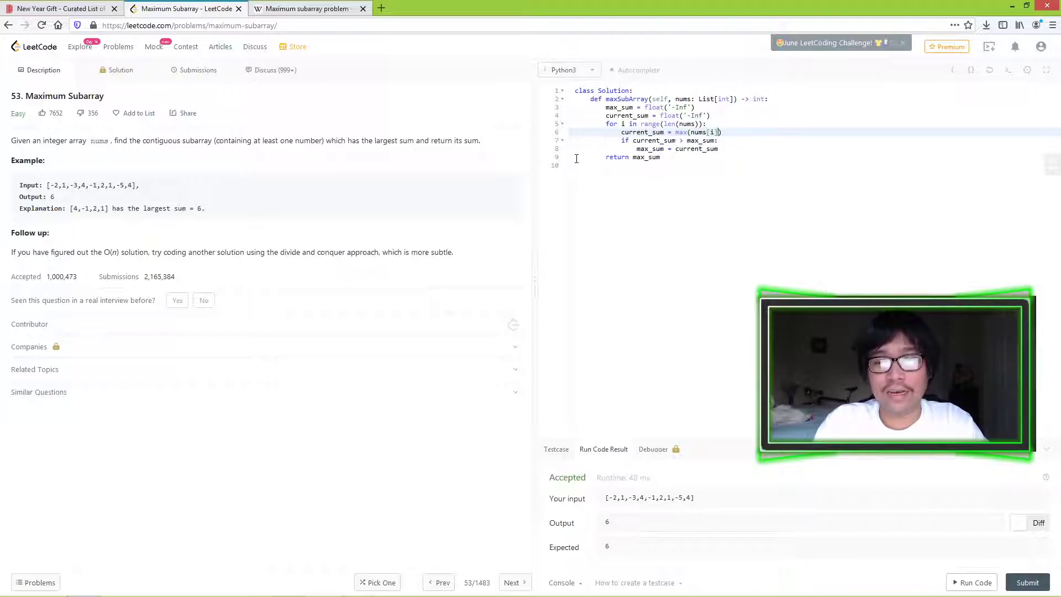
text(, current_sum + nums[i)
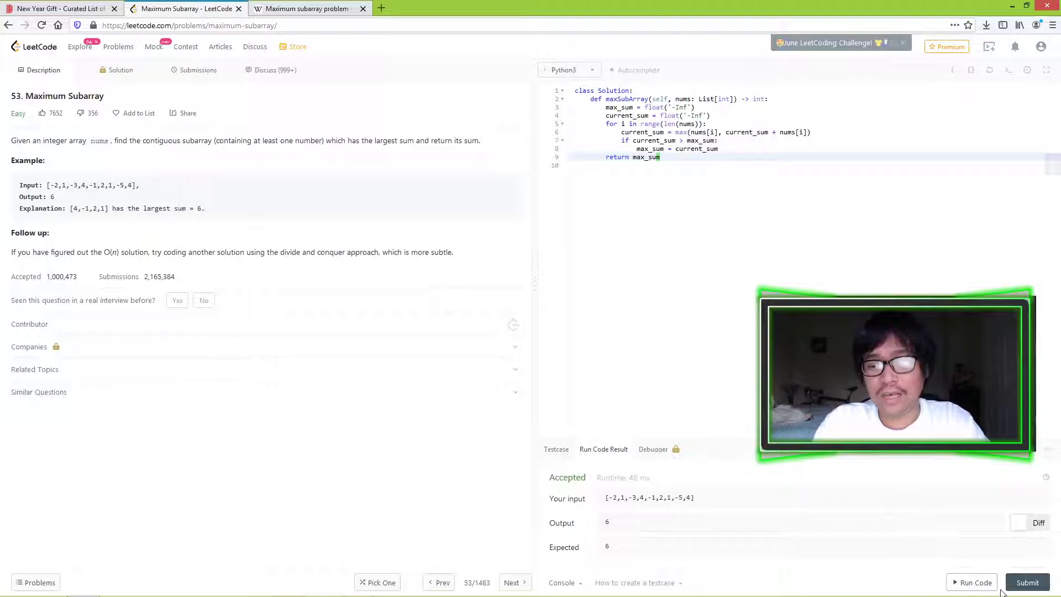
click(1027, 583)
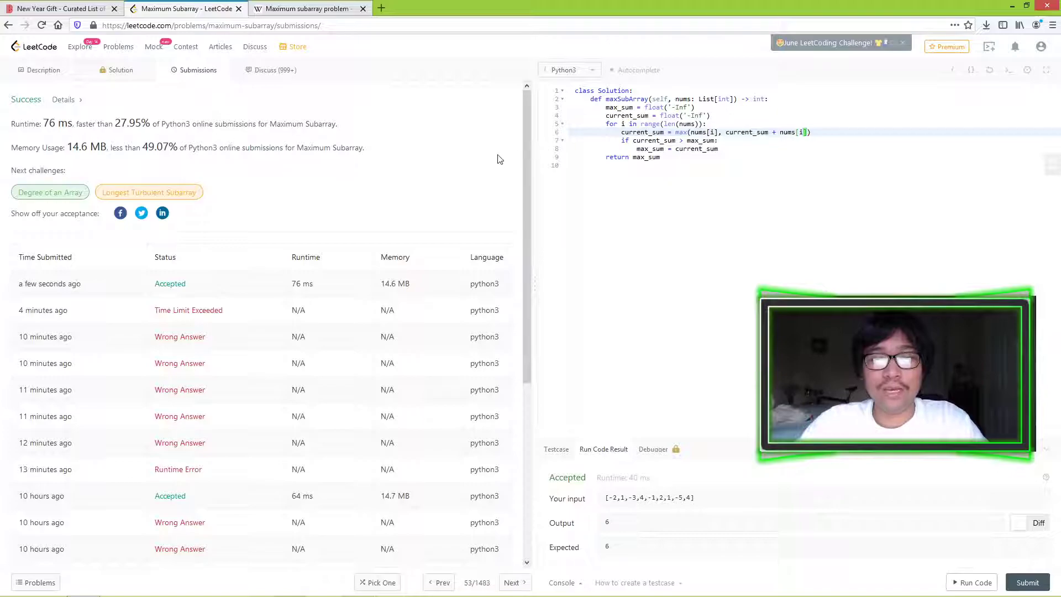
Copy Wikipedia's Kadane body into LeetCode and rewrite the update as max_sum = max(current_sum, max_sum).
click(309, 9)
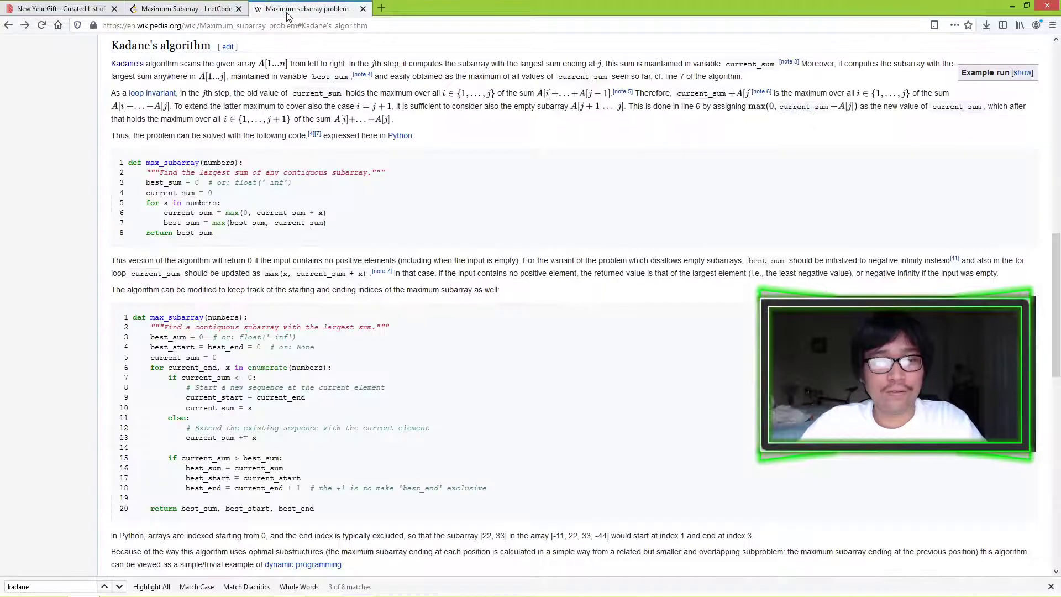
drag(146, 183, 212, 232)
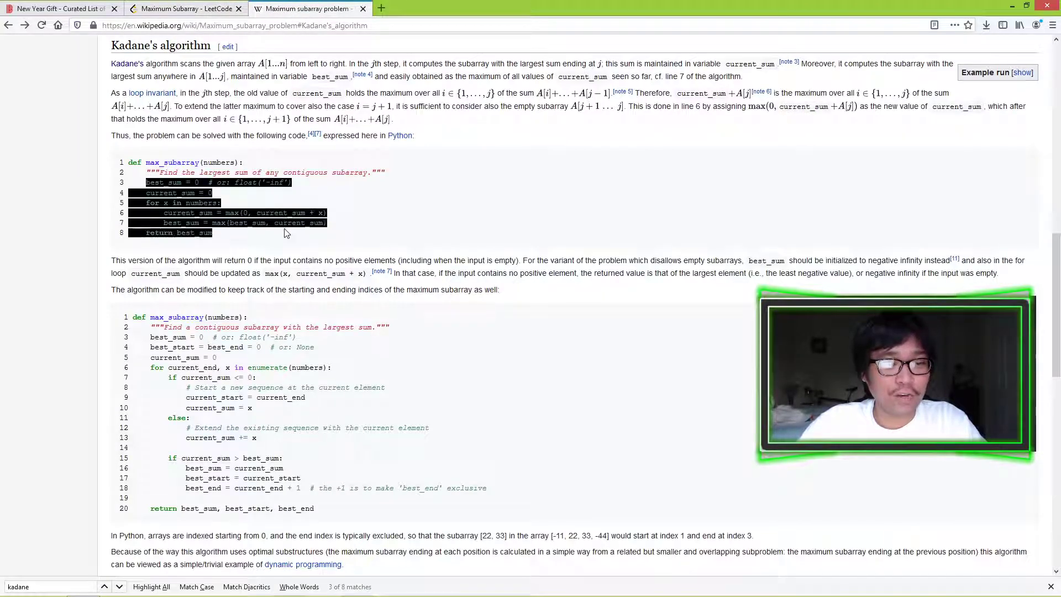
click(186, 8)
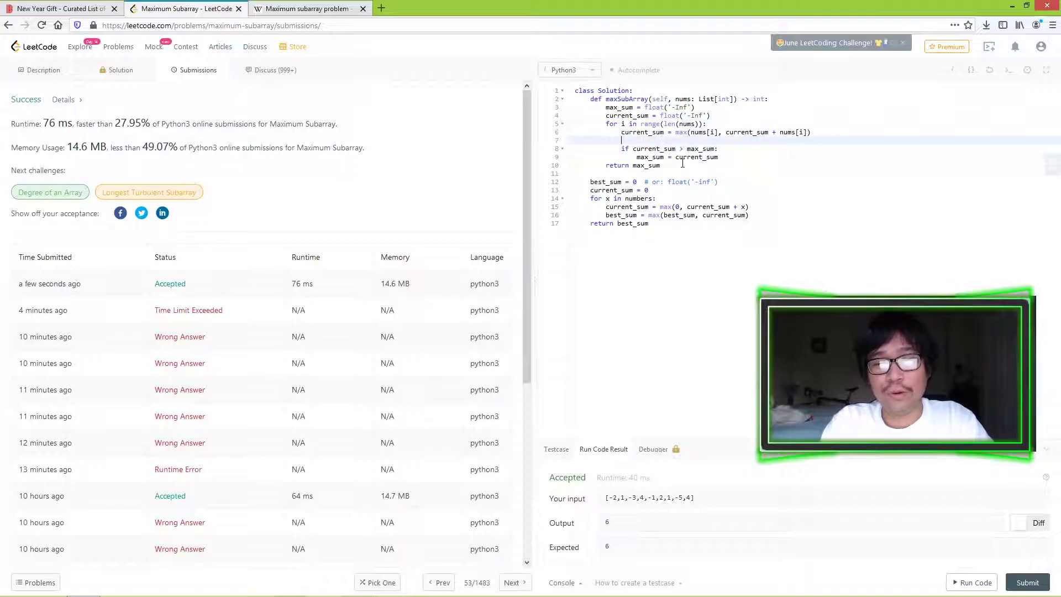
text(max_sum = cur)
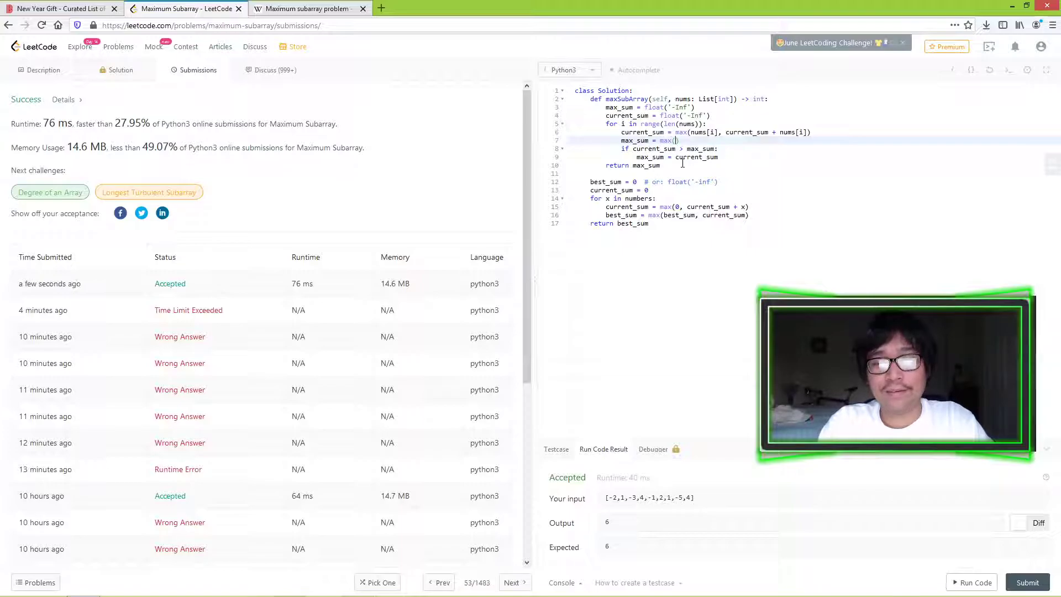
text(current_sum, max_sum)
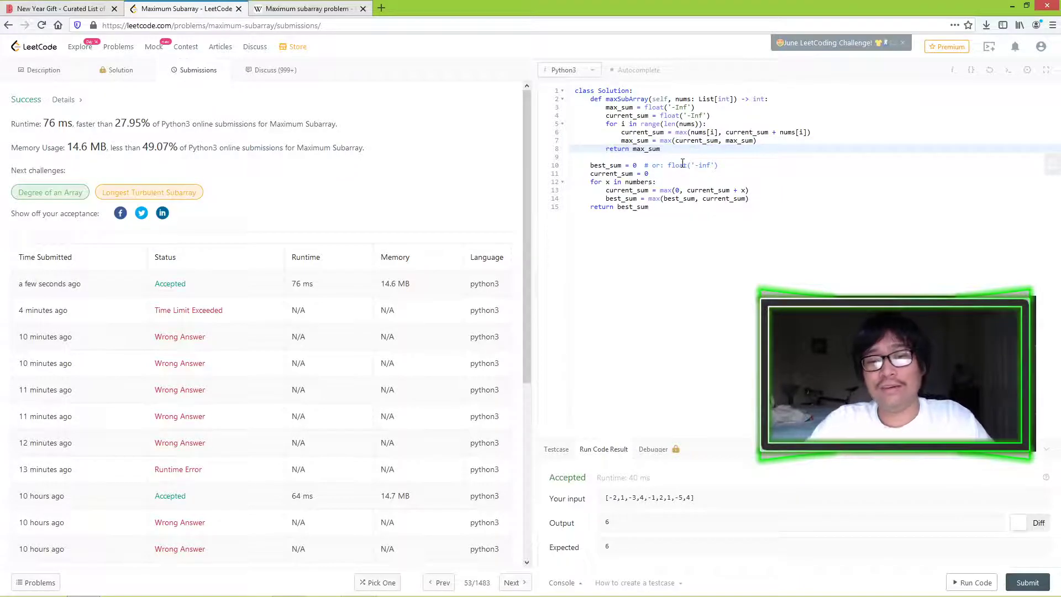
Delete the pasted reference lines, leaving the compact three-line Kadane loop.
drag(590, 165, 648, 206)
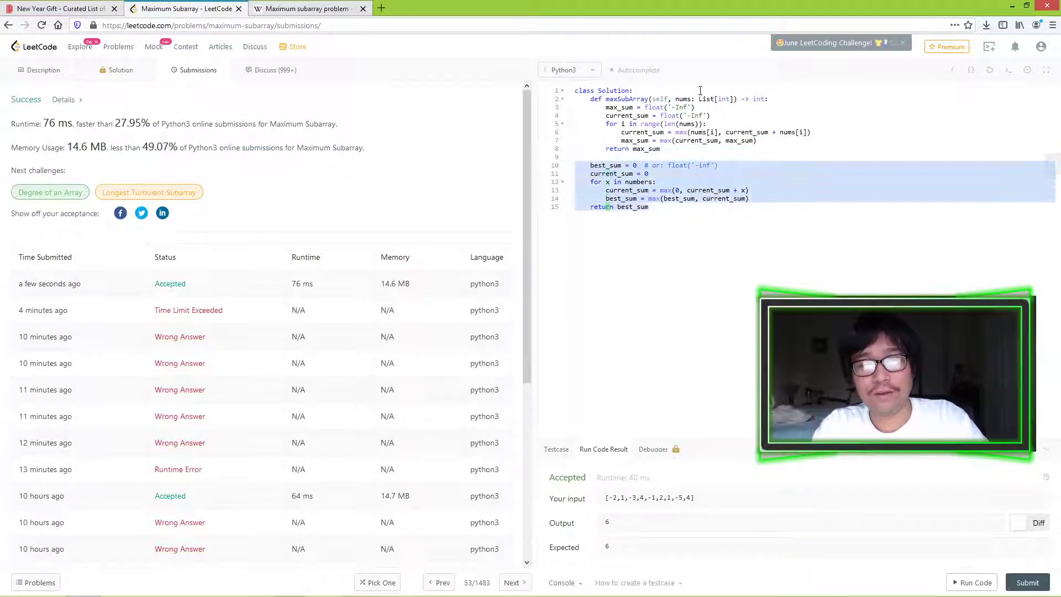
key(Delete)
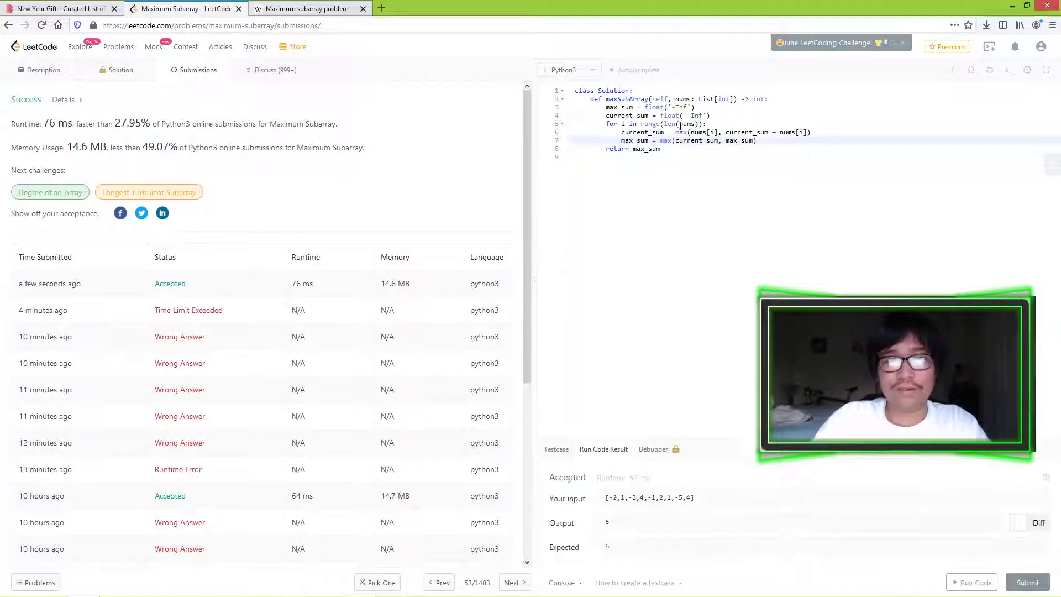
Submit the max() version repeatedly, collecting accepted runs of 84, 96 and 68 ms.
click(1026, 583)
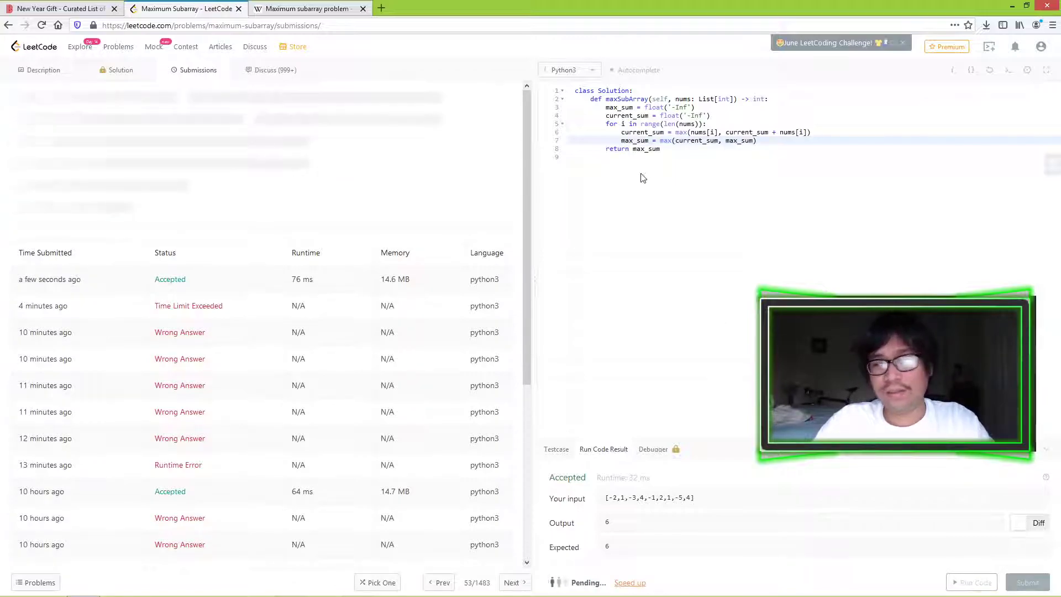
click(1027, 583)
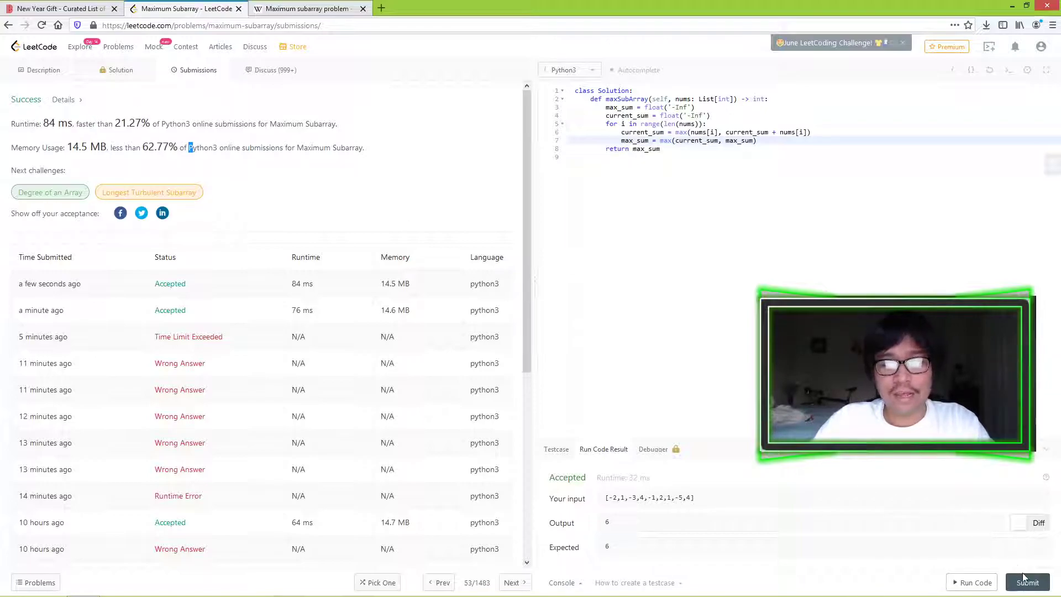
click(1028, 583)
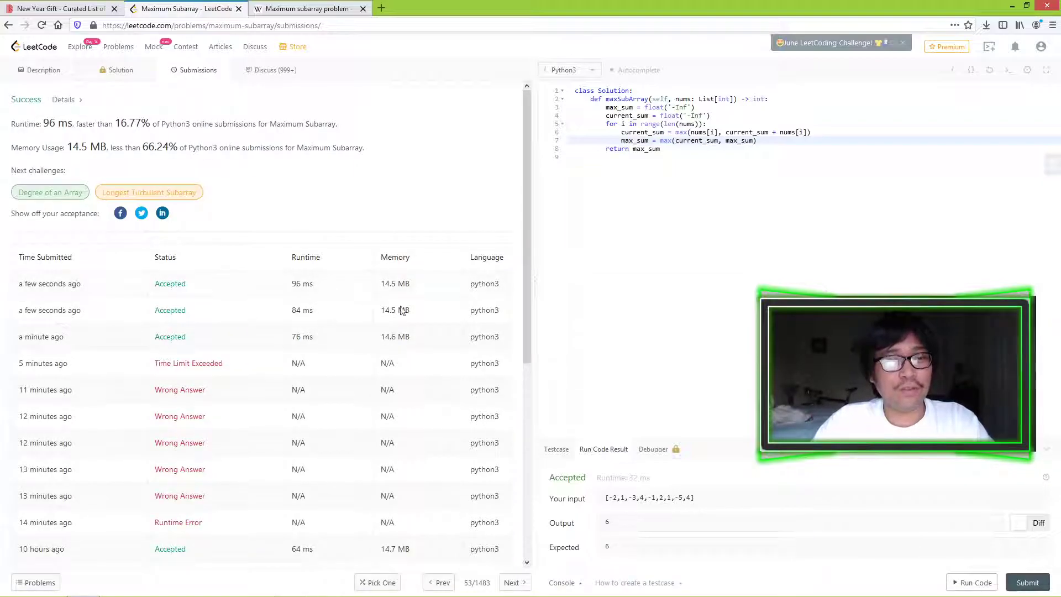
click(1027, 583)
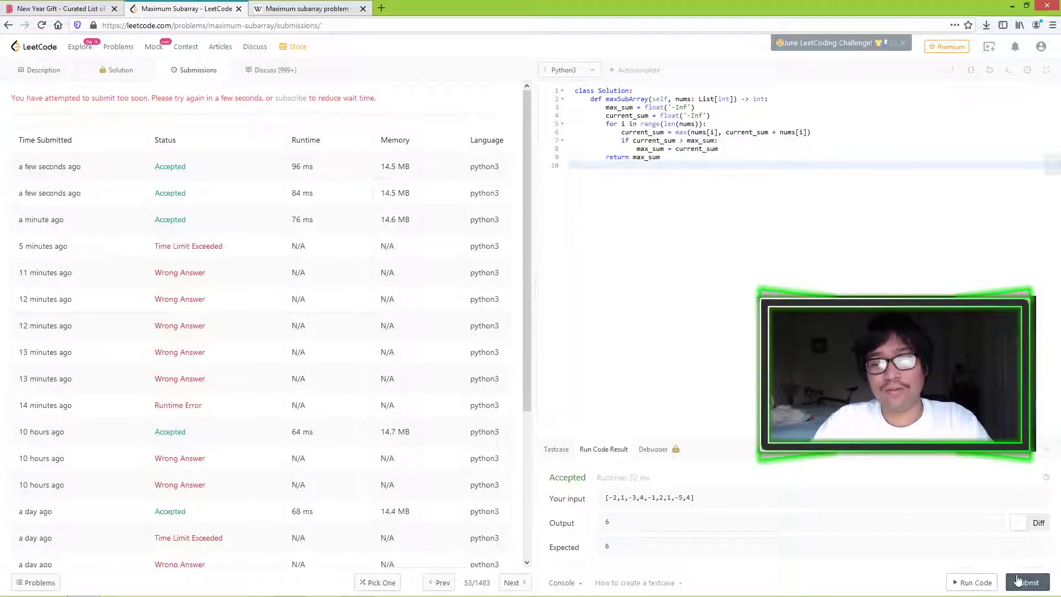
click(1027, 583)
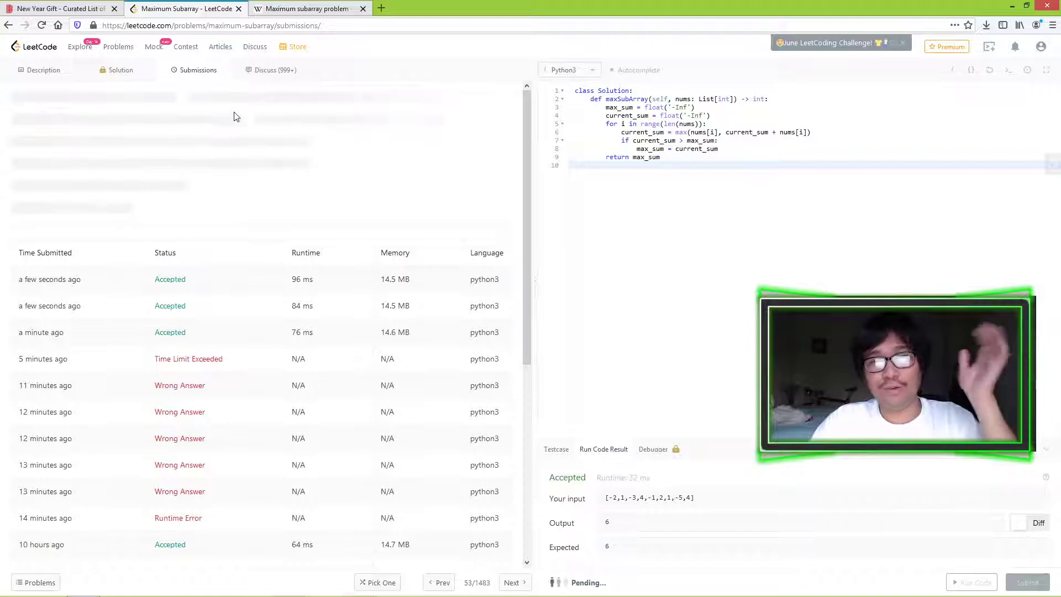
click(1027, 583)
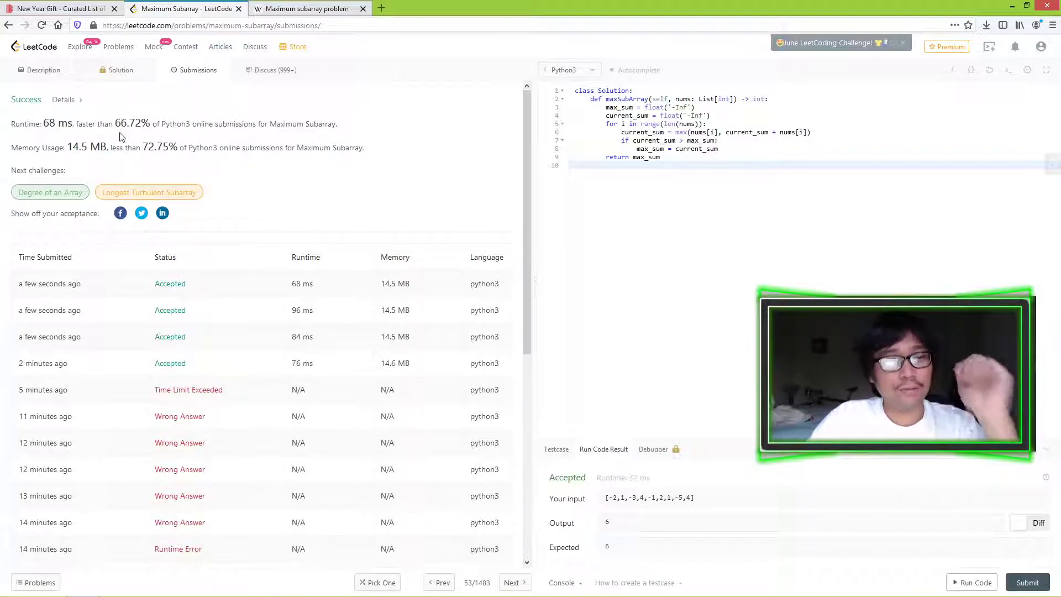
Change line 7 to if current_sum > max_sum and resubmit, getting 88 and 72 ms runs.
double_click(132, 122)
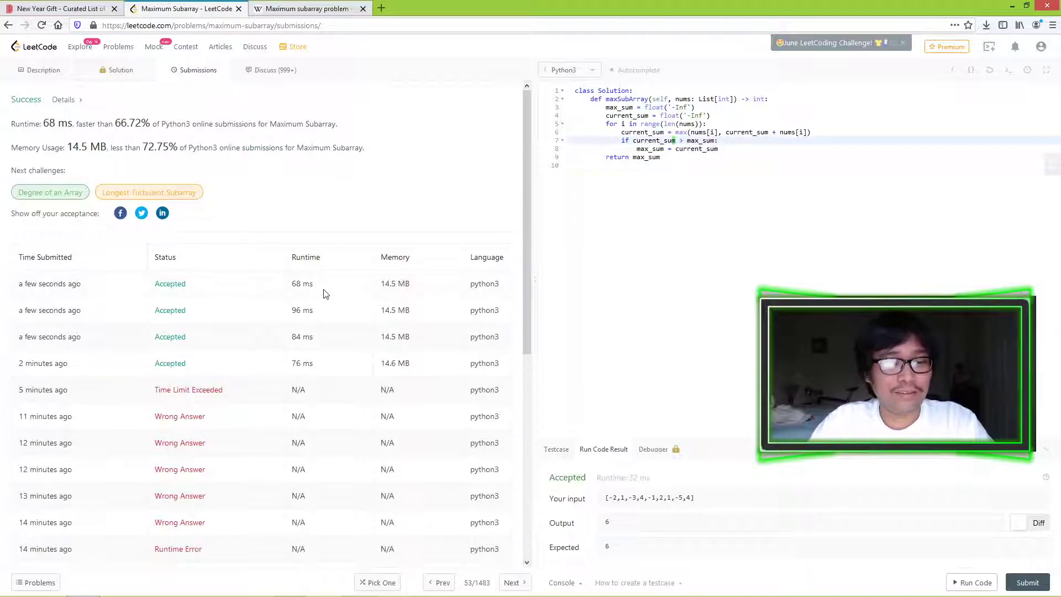
mouse_move(320, 279)
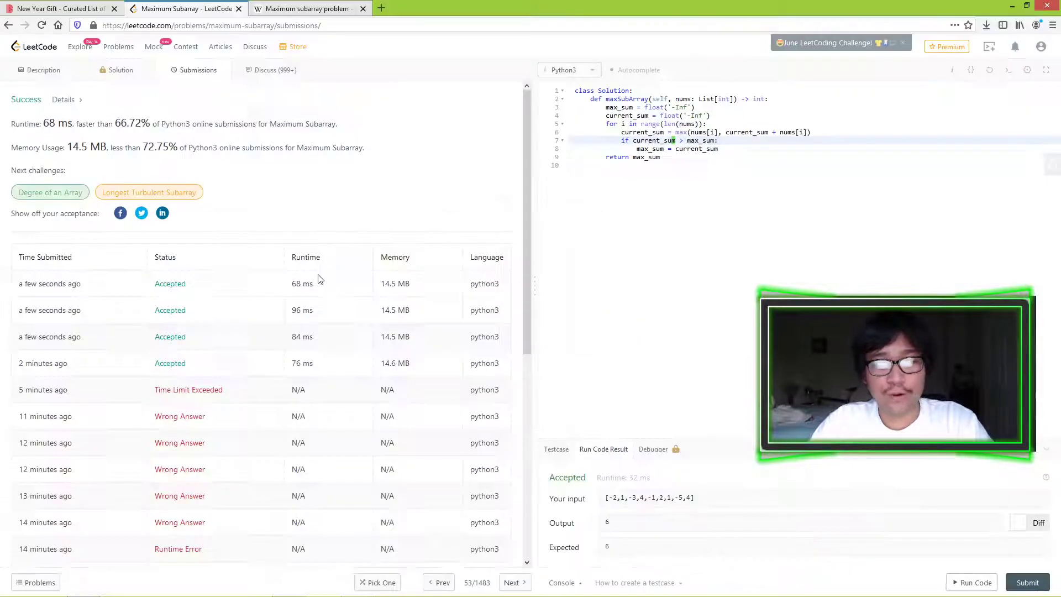
click(1027, 583)
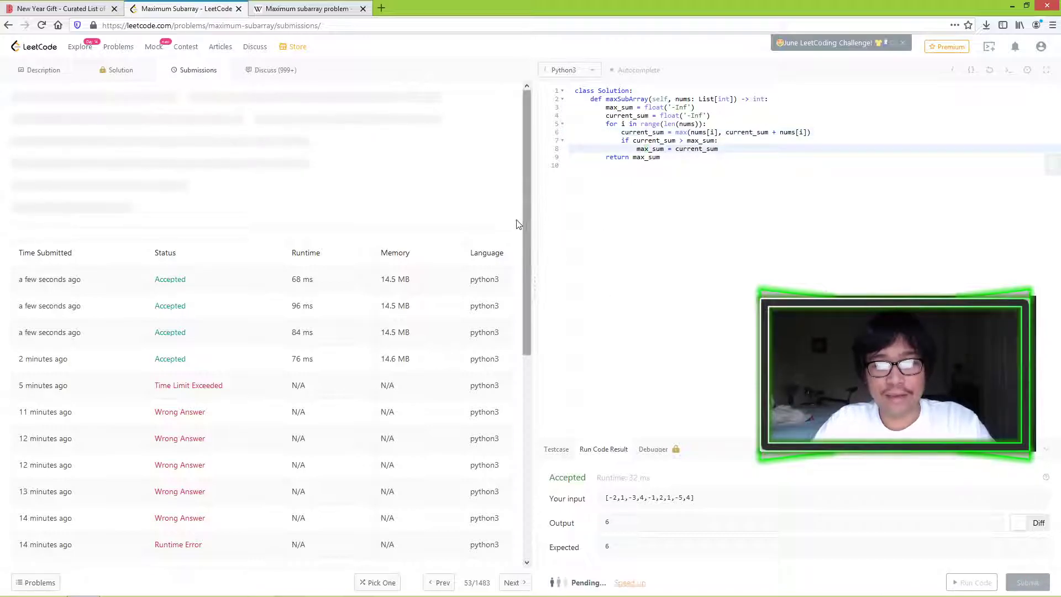
click(1027, 583)
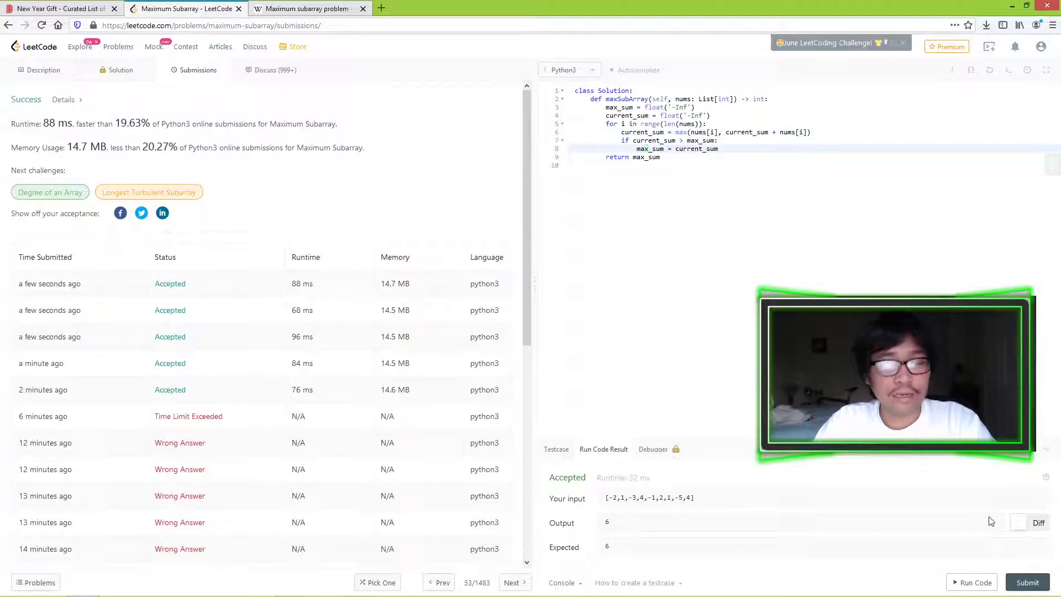
click(1027, 583)
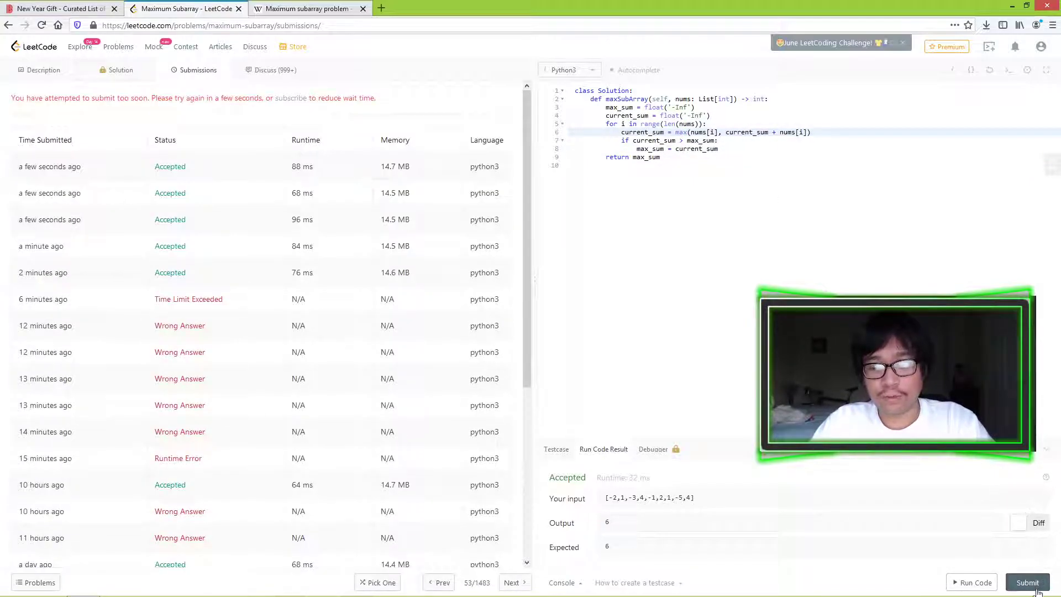
click(1028, 583)
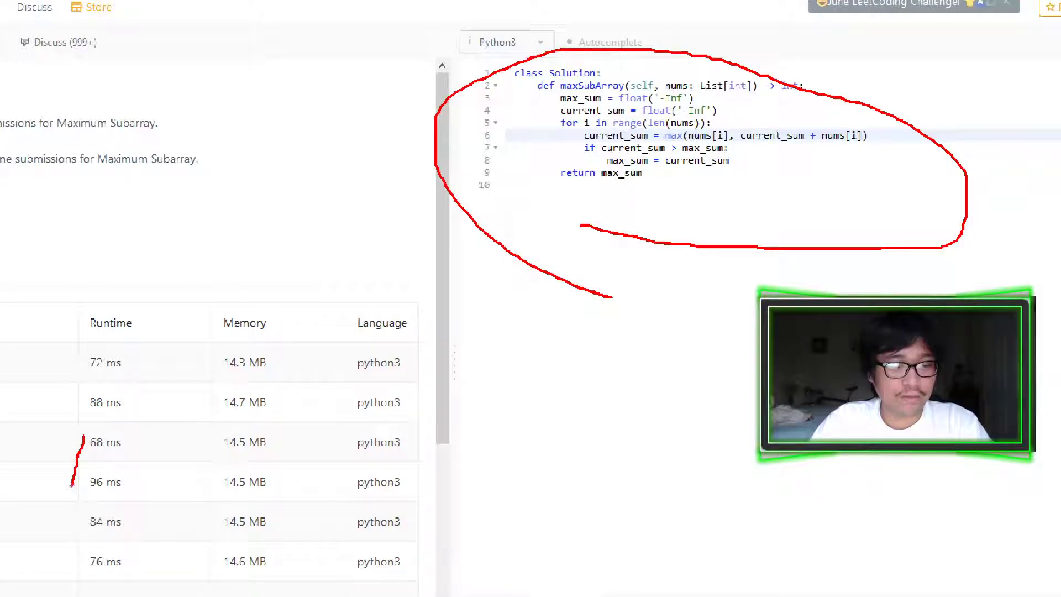
Check Kadane's code on Wikipedia and restore line 7 to max_sum = max(current_sum, max_sum).
drag(78, 460, 169, 572)
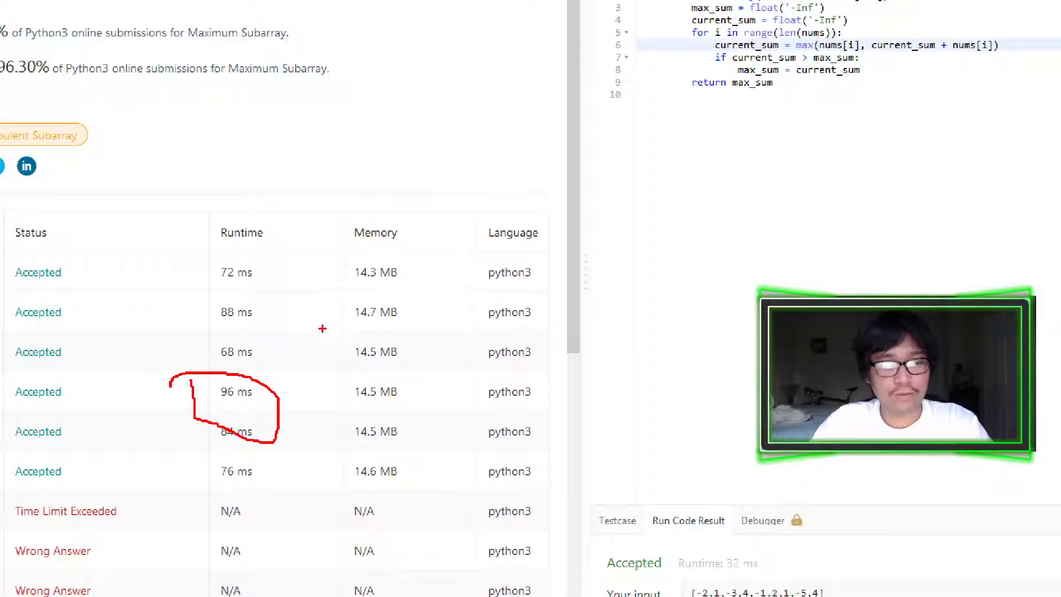
click(308, 9)
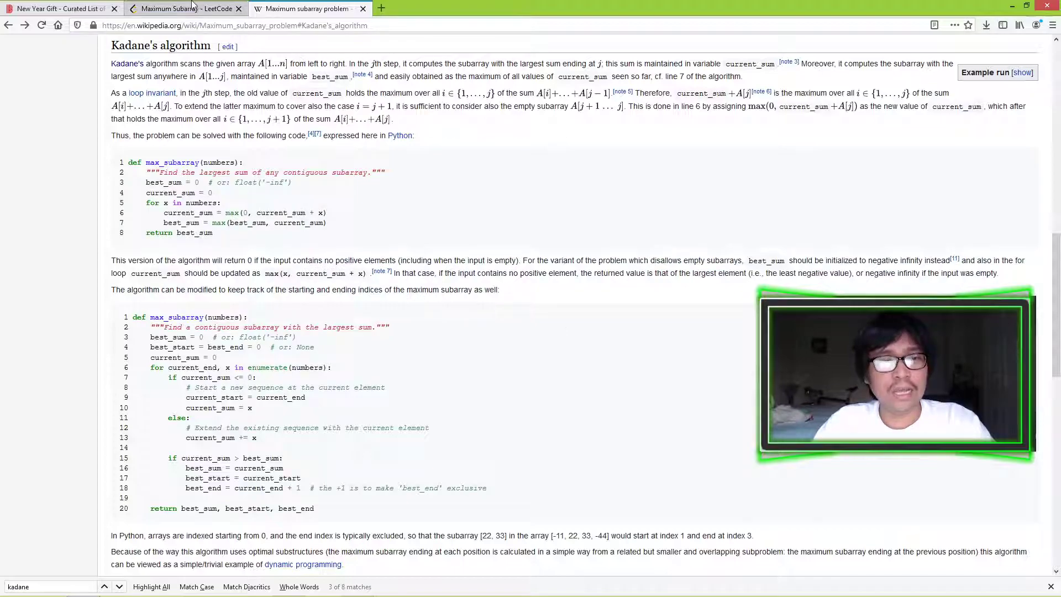
click(183, 7)
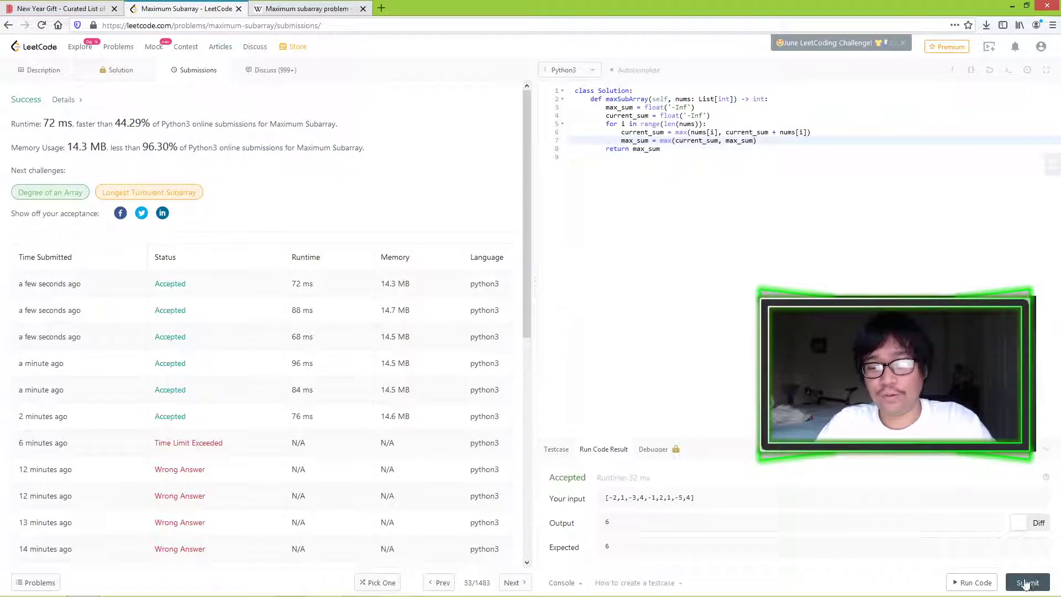
Resubmit the max() solution several times, waiting out the 'submit too soon' message.
click(1027, 583)
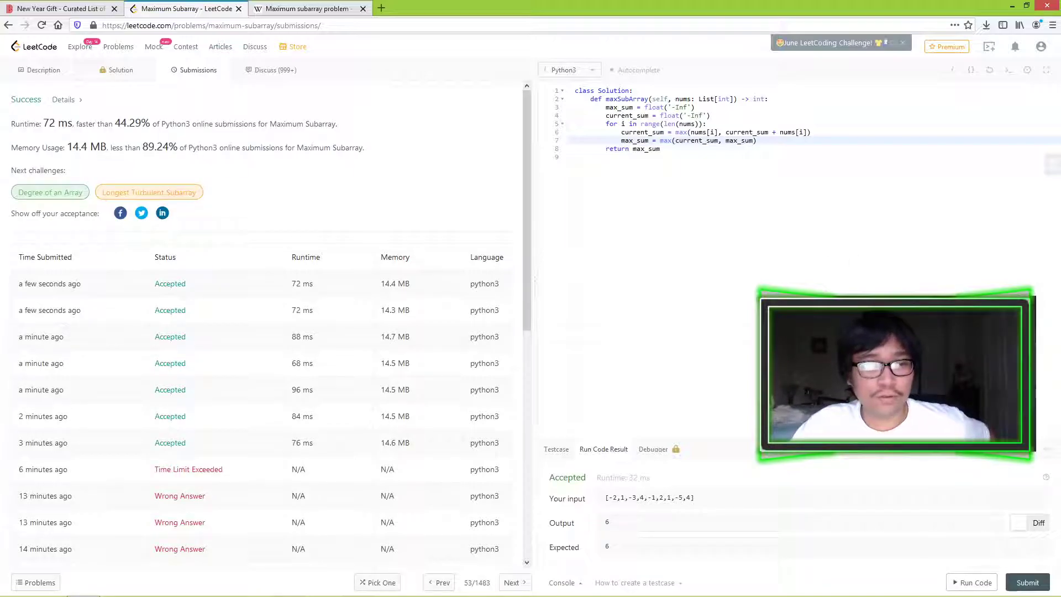
click(1027, 582)
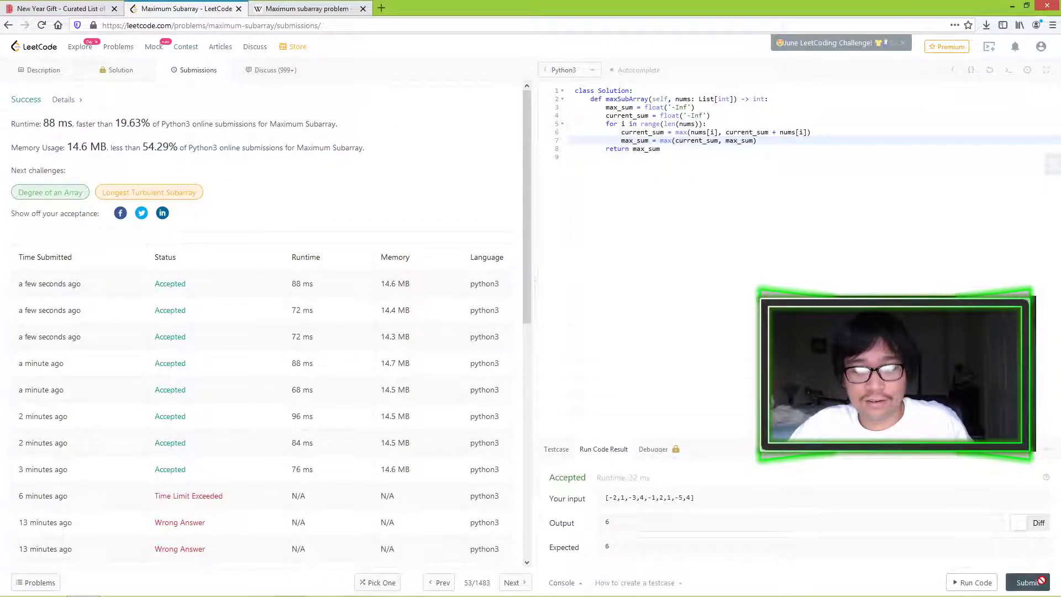
click(1028, 583)
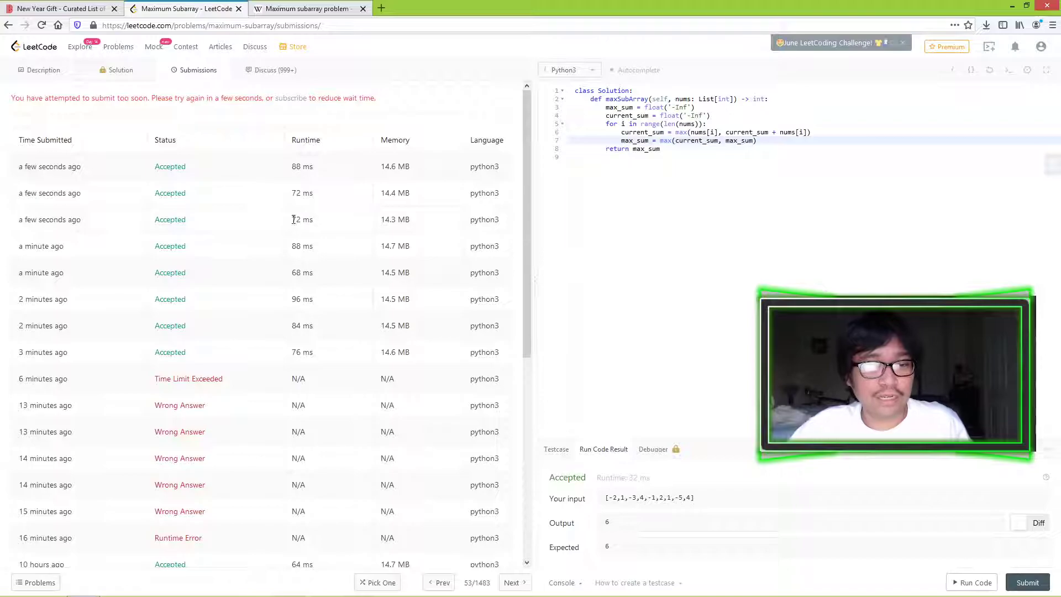
double_click(302, 272)
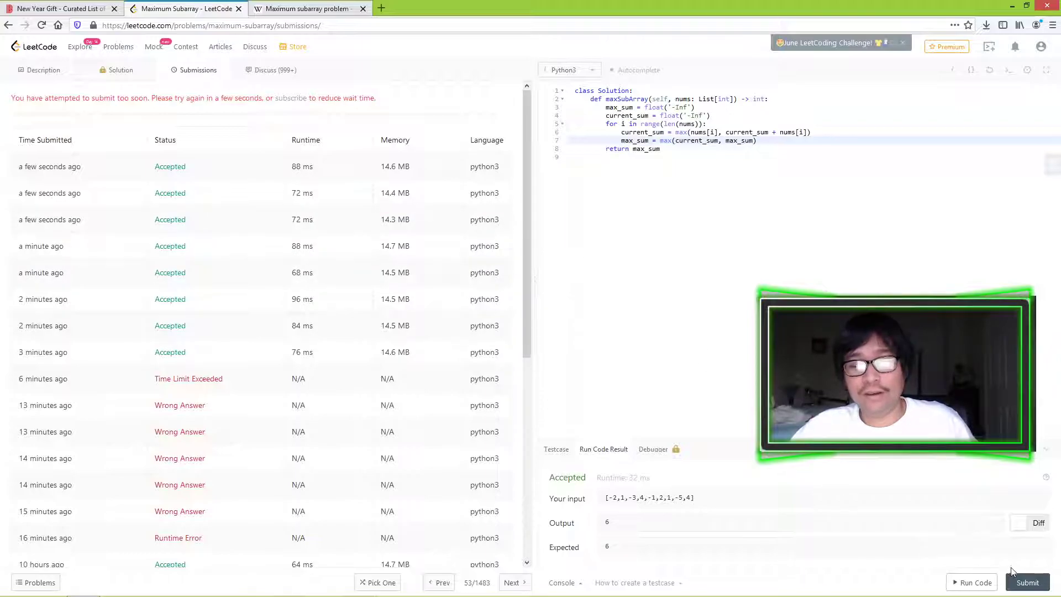
click(1027, 582)
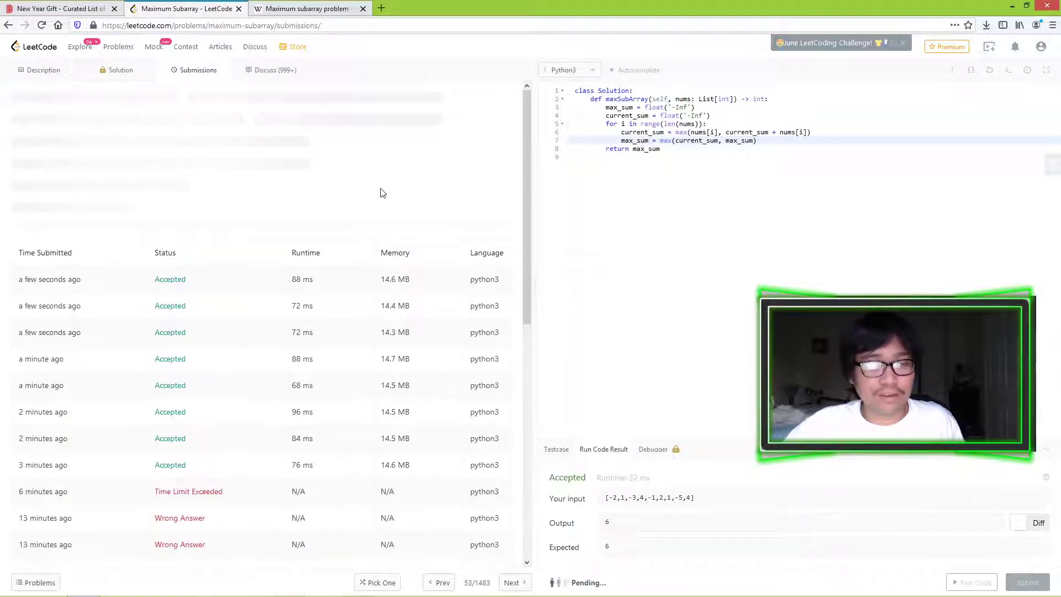
click(1027, 583)
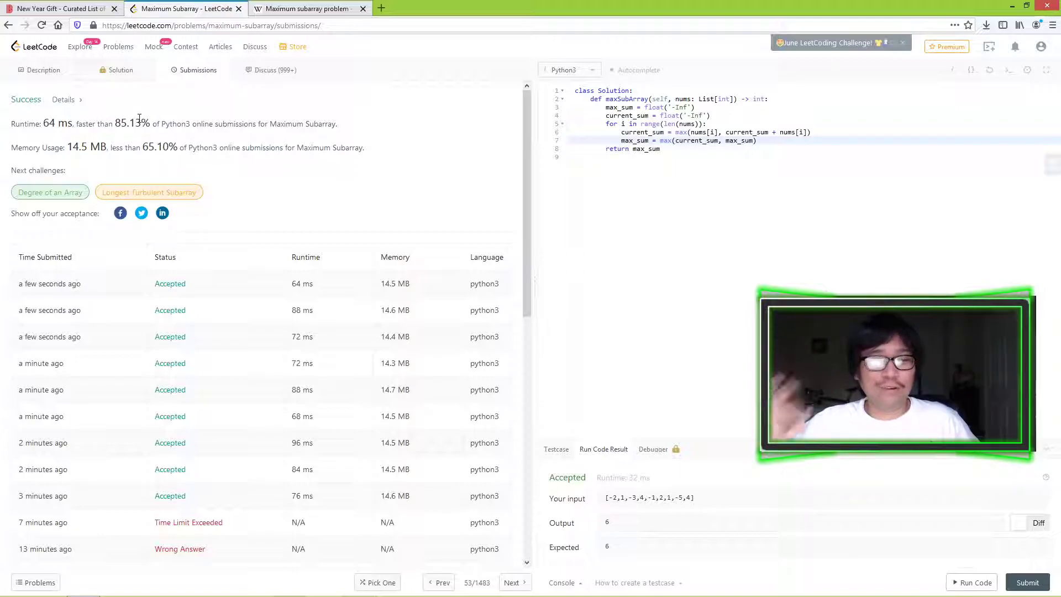
Submit twice more and select the 5.92% faster-than figure of the 136 ms run.
scroll(down, 3)
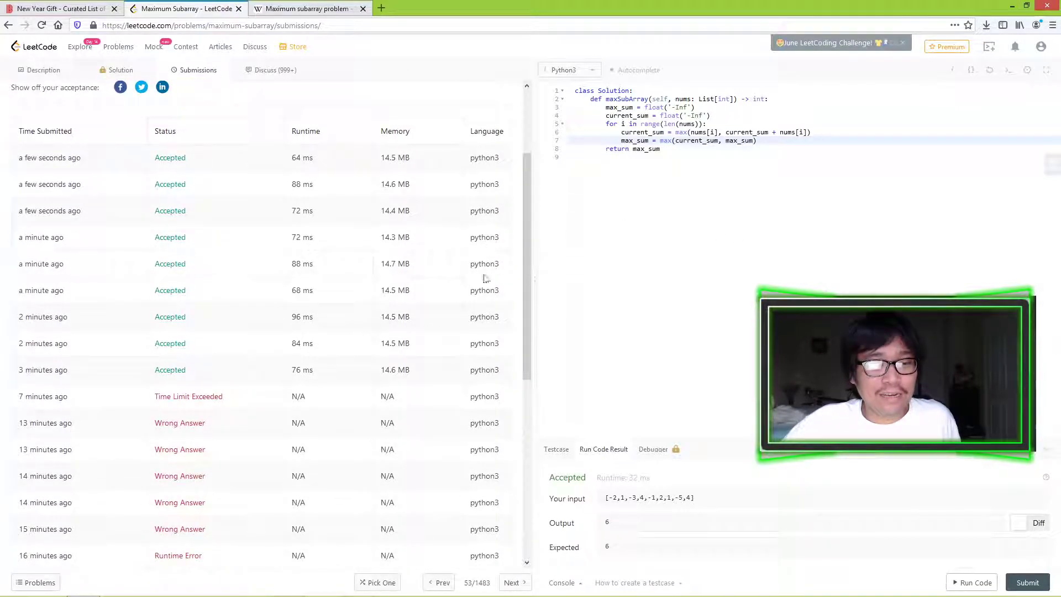
click(1027, 582)
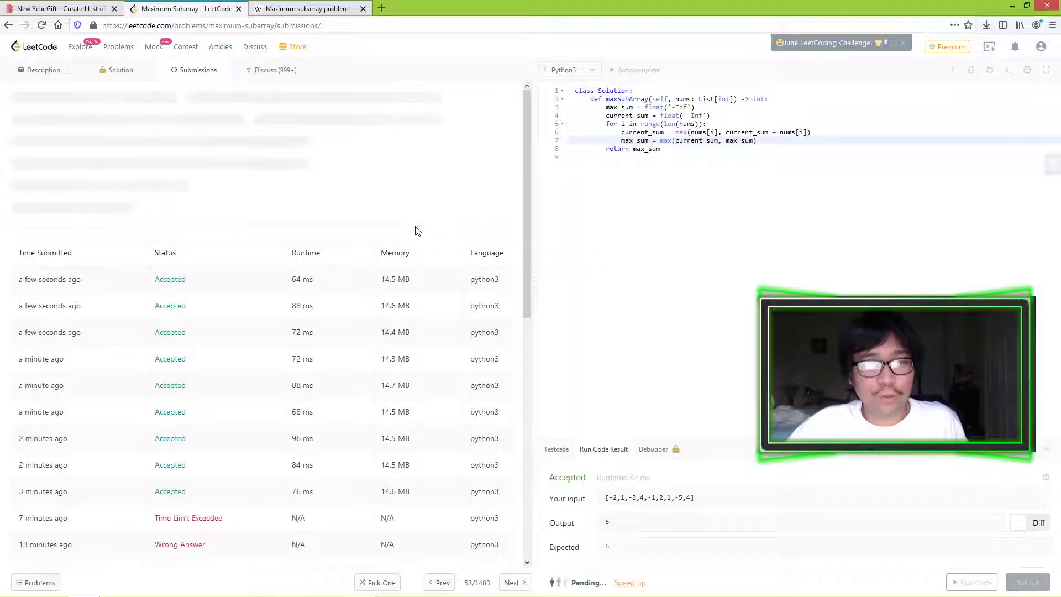
click(1027, 583)
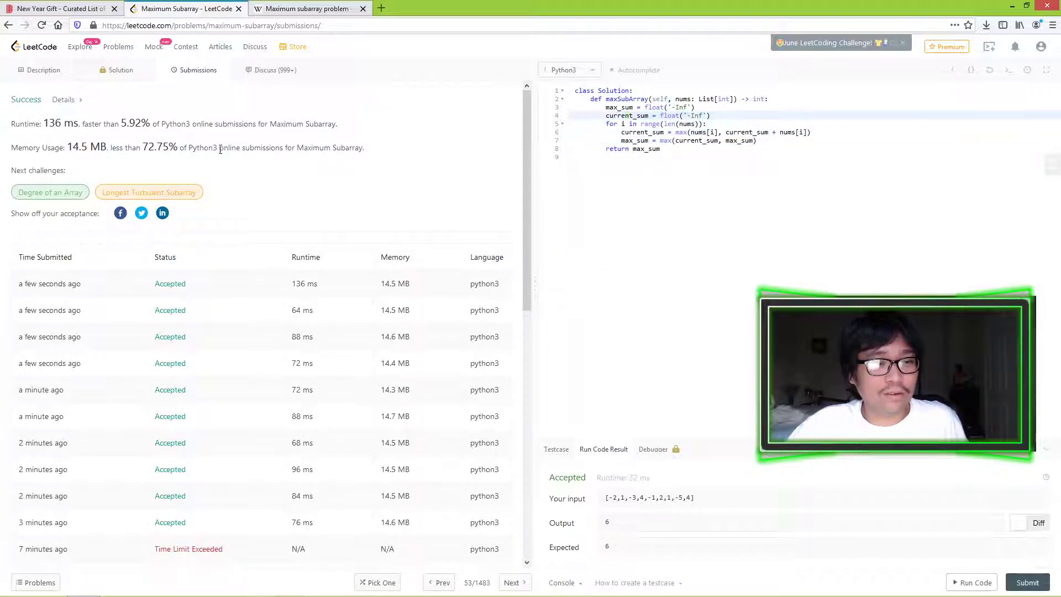
double_click(133, 123)
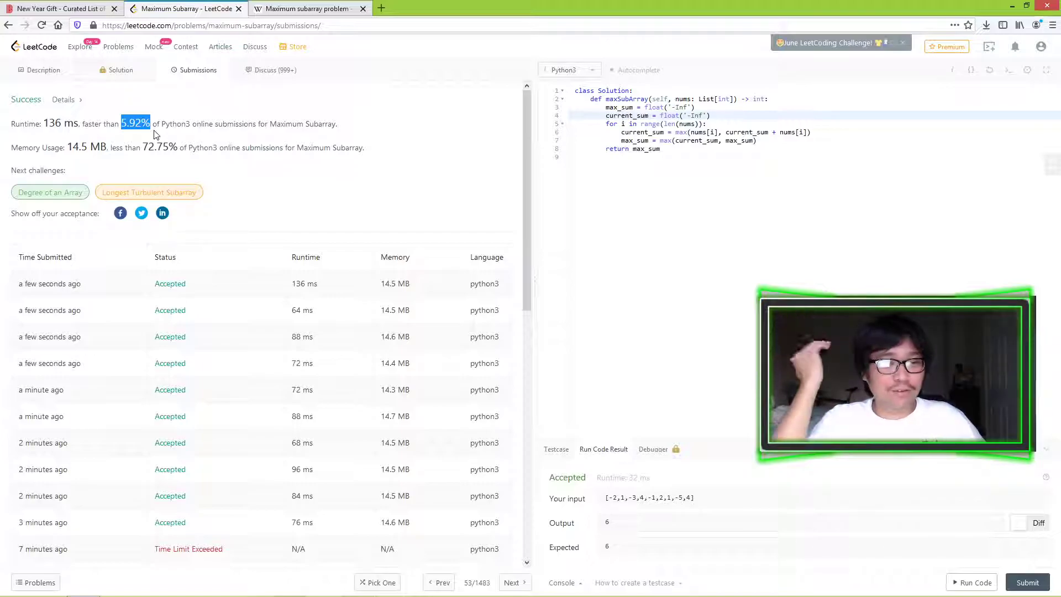
drag(153, 124, 290, 170)
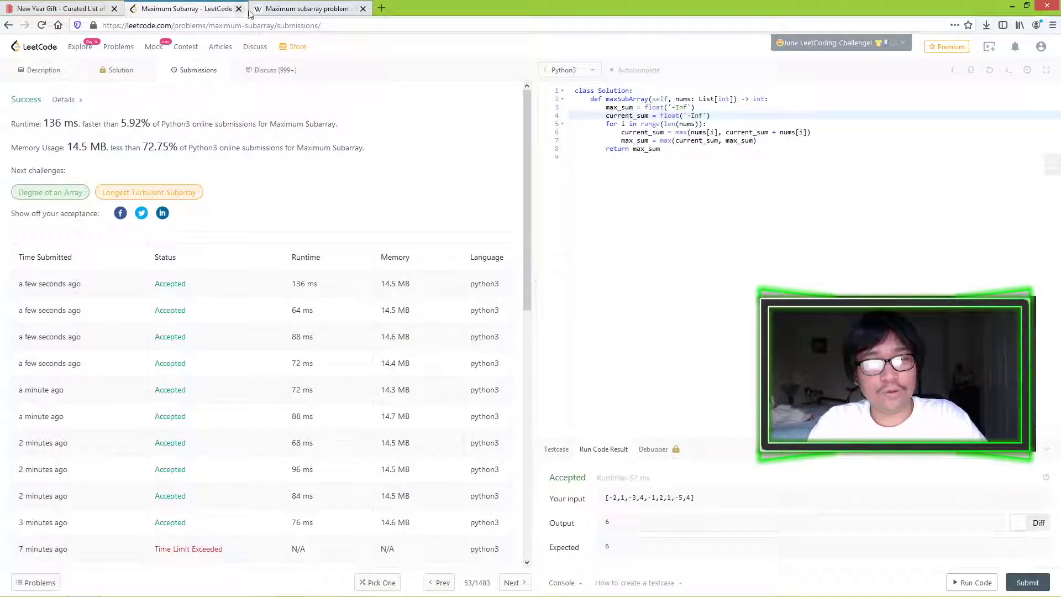
mouse_move(343, 196)
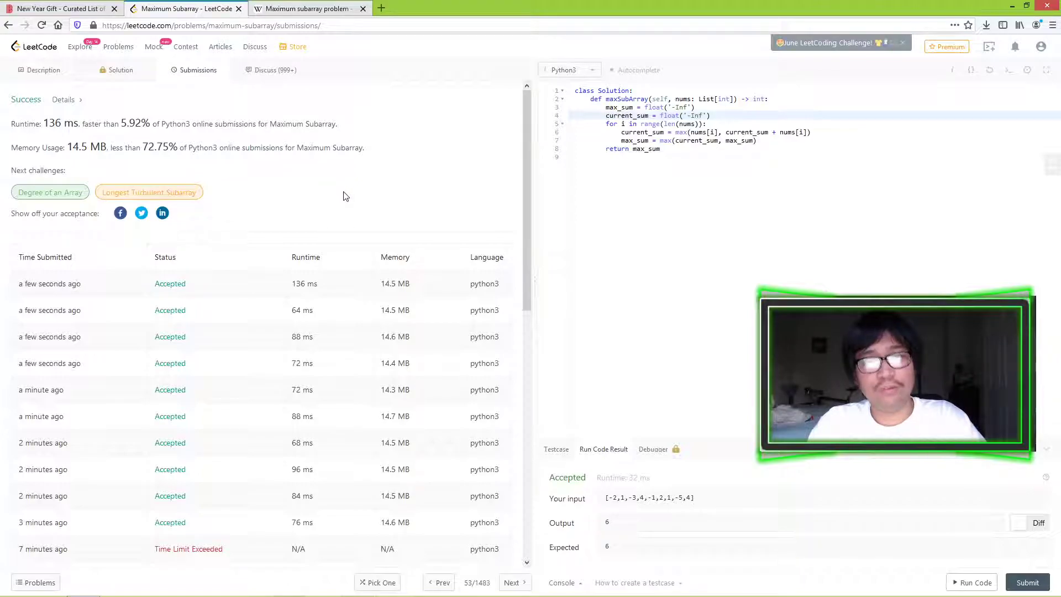